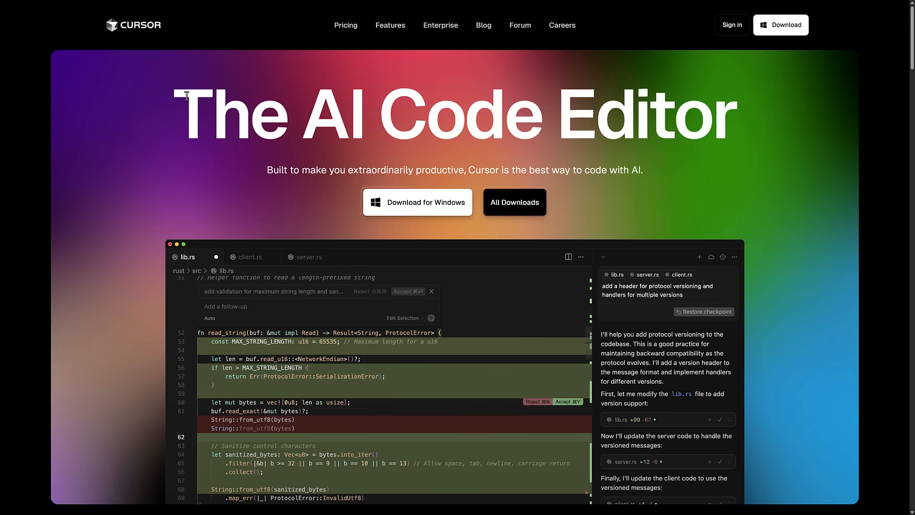
Scroll down the Windsurf Editor homepage past the hero video toward the feature sections
{"action": "scroll", "scroll_direction": "down", "scroll_amount": 3}
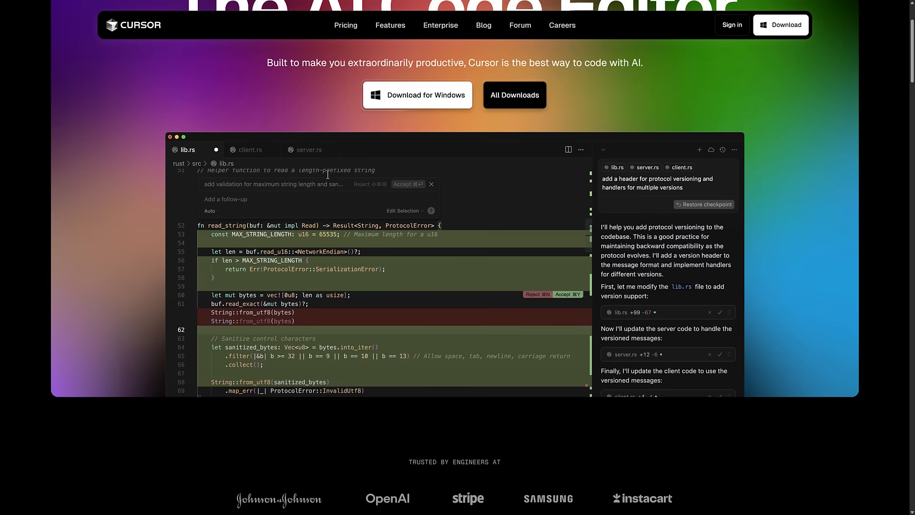
{"action": "scroll", "scroll_direction": "up", "scroll_amount": 3}
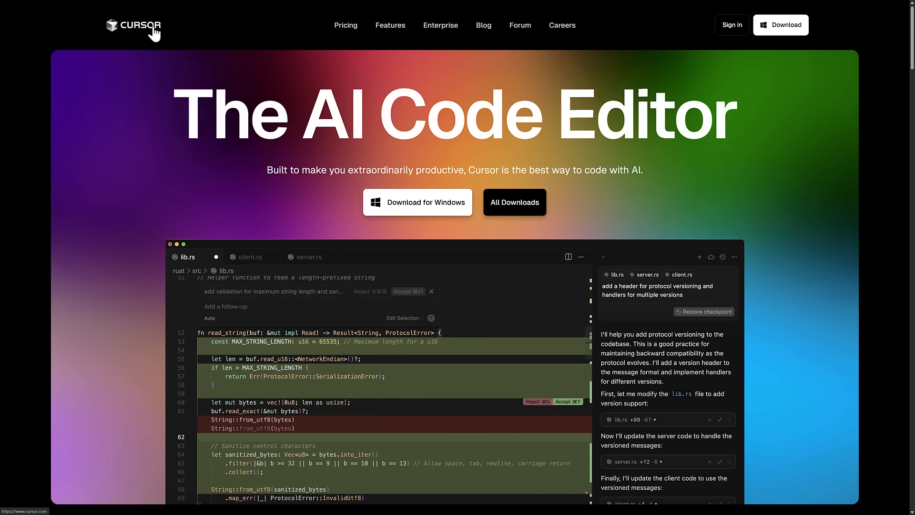
{"action": "mouse_move", "coordinate": [375, 188]}
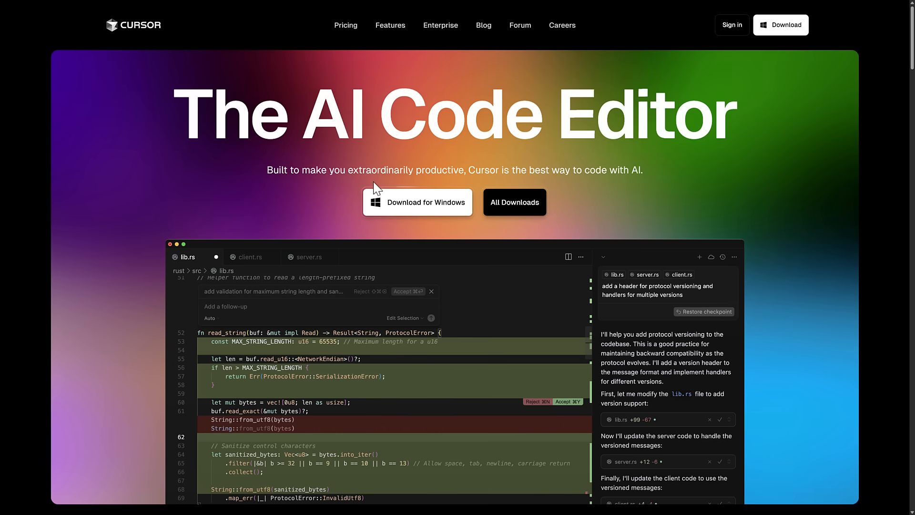
{"action": "mouse_move", "coordinate": [374, 175]}
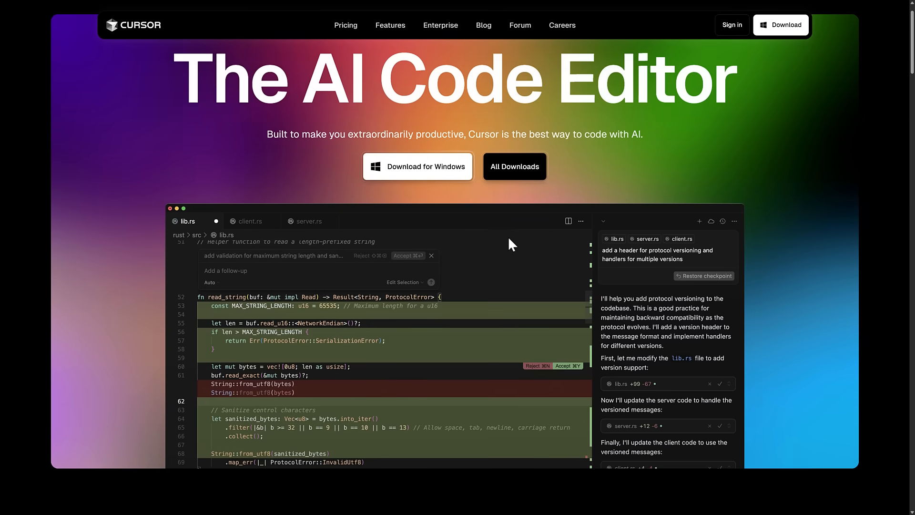
{"action": "scroll", "scroll_direction": "down", "scroll_amount": 3}
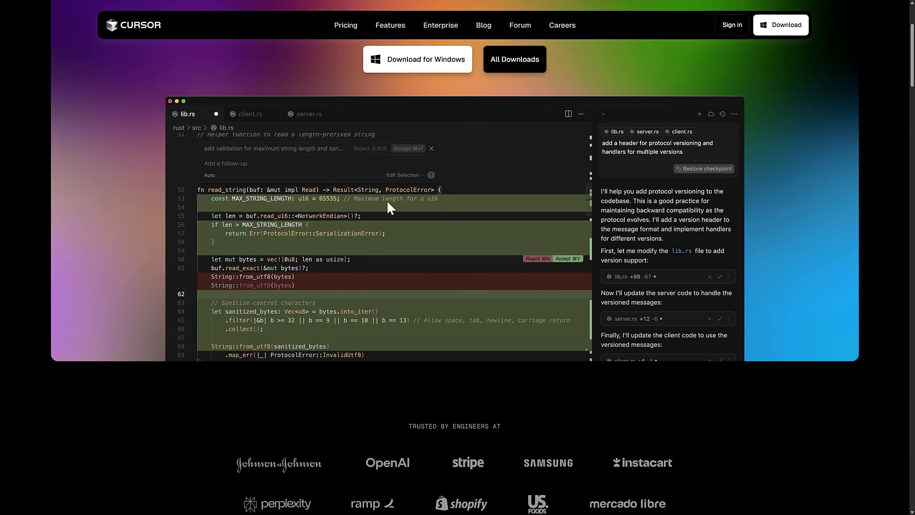
{"action": "scroll", "scroll_direction": "down", "scroll_amount": 3}
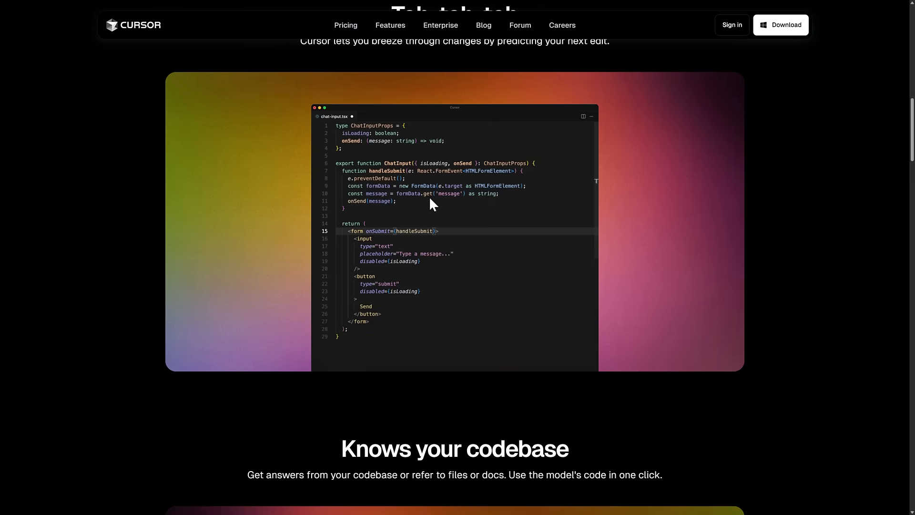
{"action": "scroll", "scroll_direction": "down", "scroll_amount": 3}
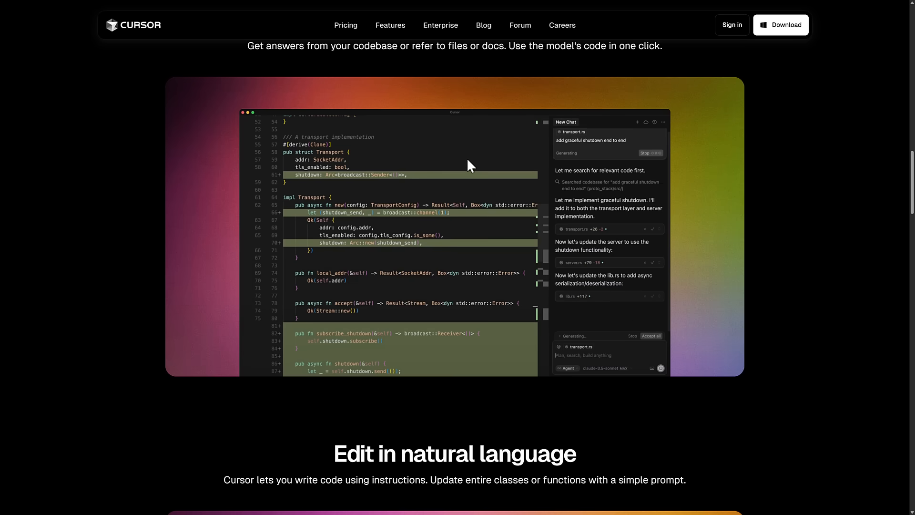
{"action": "scroll", "scroll_direction": "down", "scroll_amount": 3}
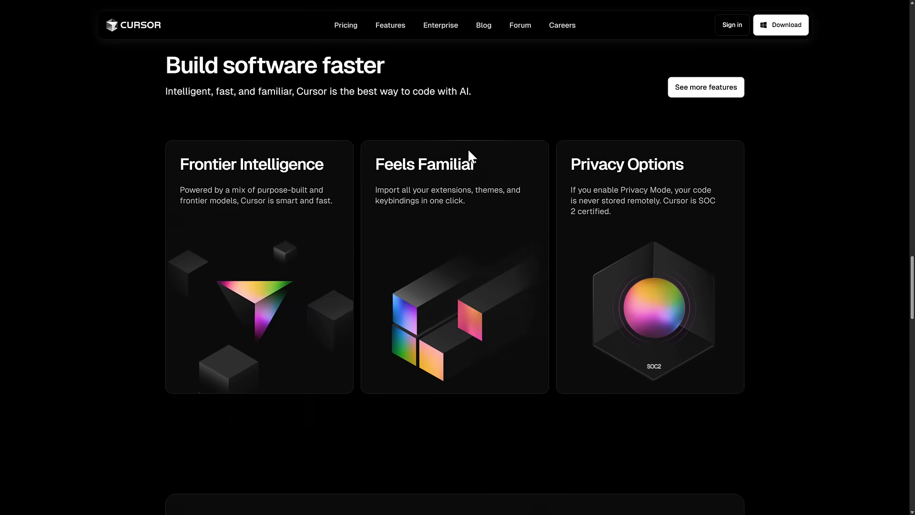
{"action": "scroll", "scroll_direction": "down", "scroll_amount": 3}
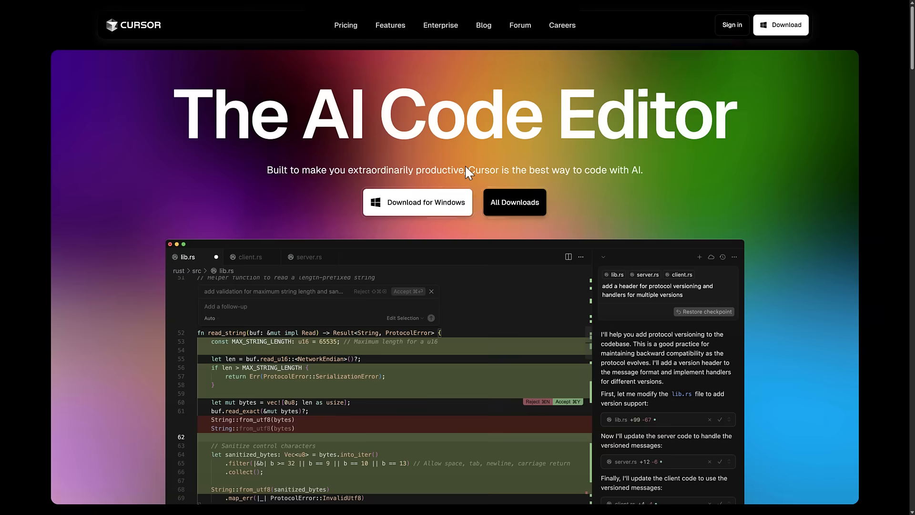
{"action": "mouse_move", "coordinate": [333, 134]}
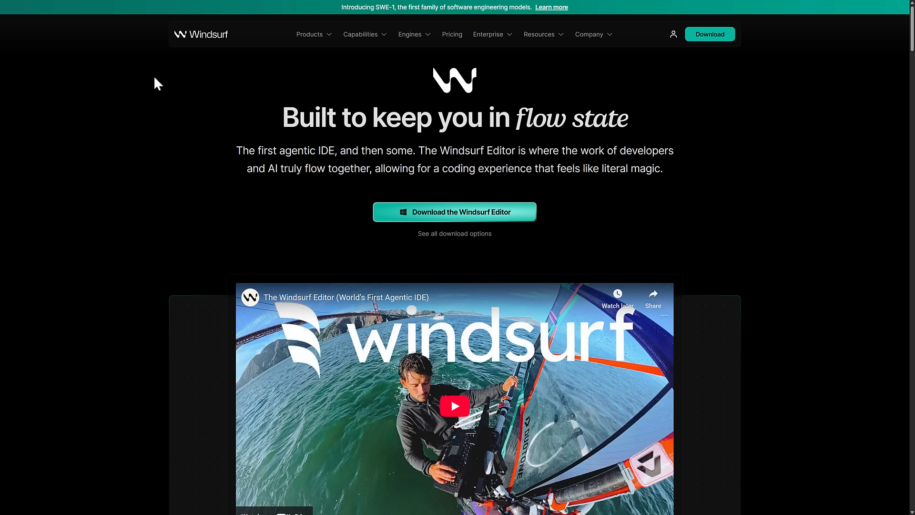
{"action": "mouse_move", "coordinate": [343, 115]}
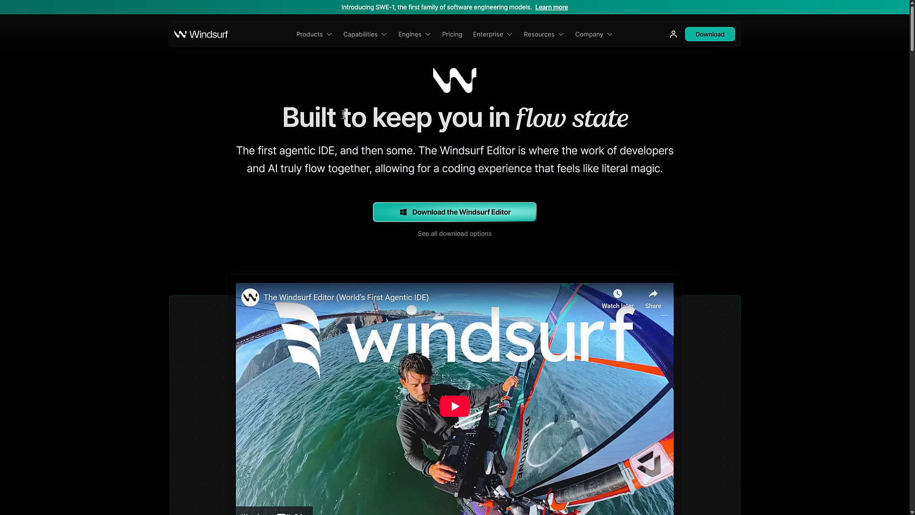
{"action": "mouse_move", "coordinate": [464, 172]}
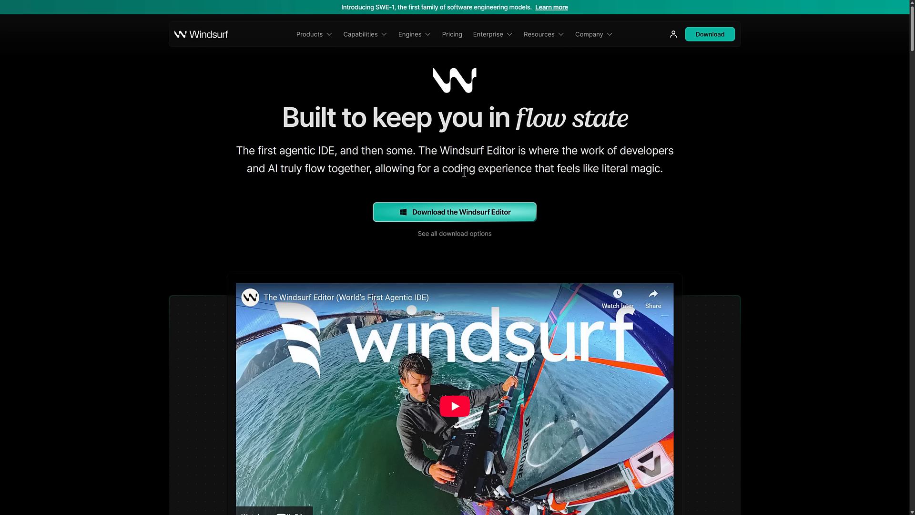
{"action": "mouse_move", "coordinate": [602, 198]}
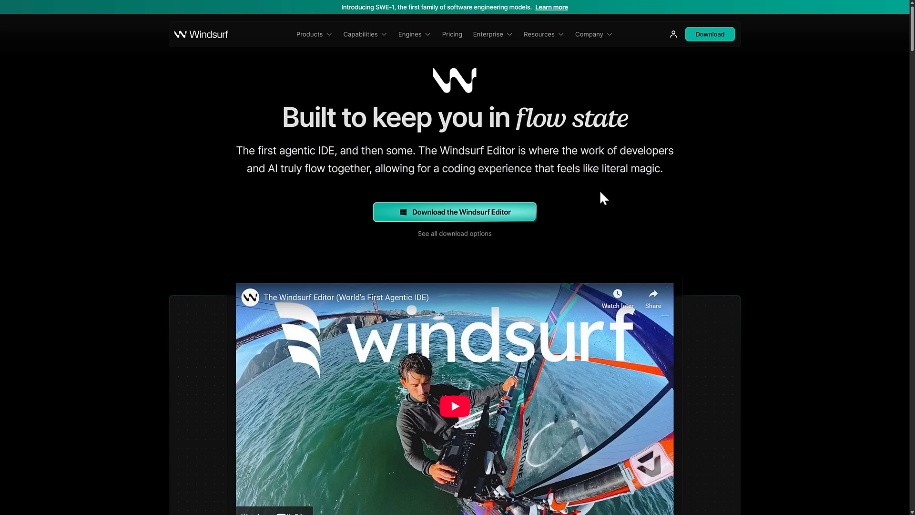
{"action": "mouse_move", "coordinate": [649, 204]}
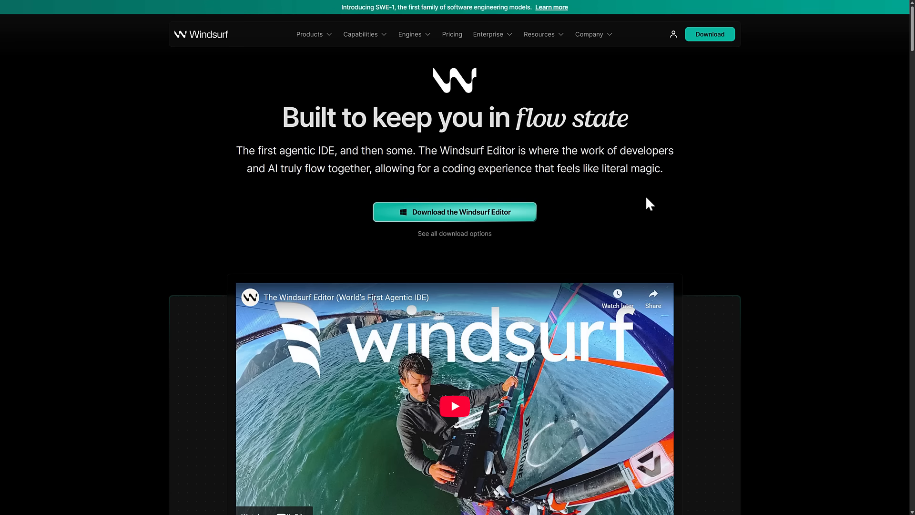
Continue scrolling through the Flows and Cascade sections of the Windsurf homepage
{"action": "scroll", "scroll_direction": "down", "scroll_amount": 3}
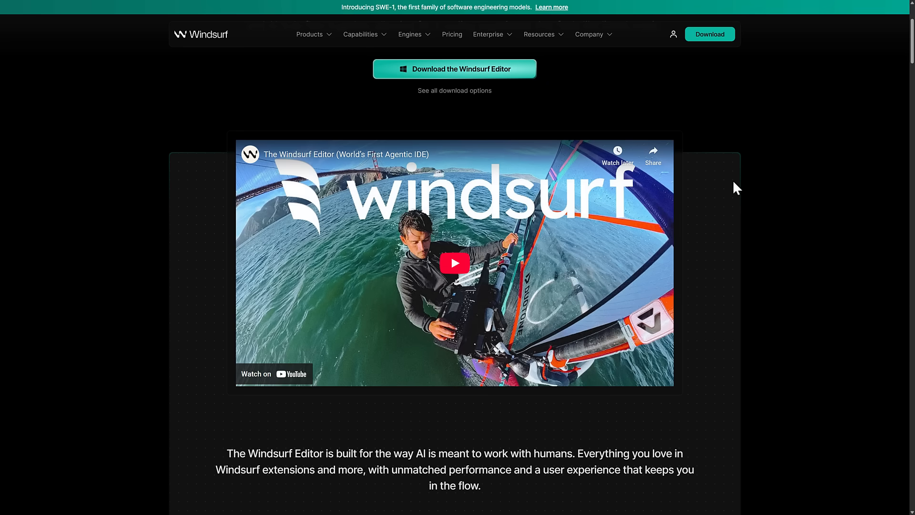
{"action": "scroll", "scroll_direction": "down", "scroll_amount": 3}
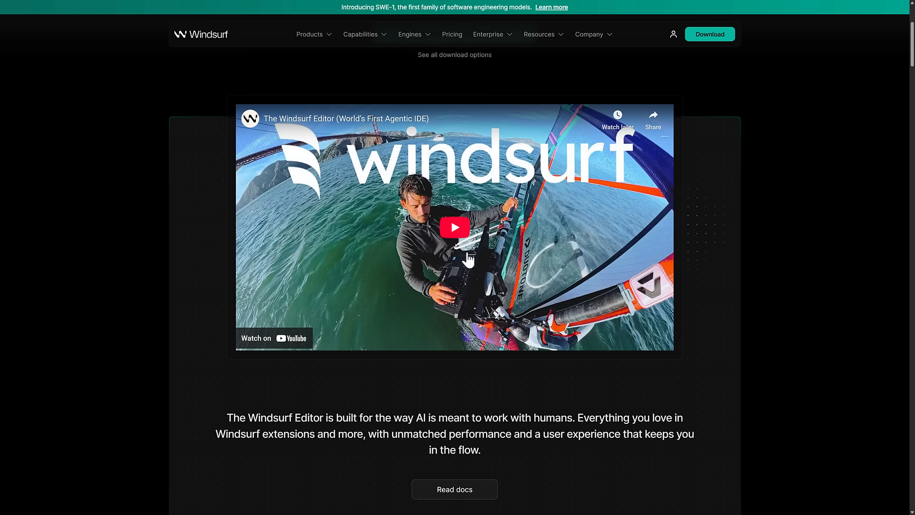
{"action": "mouse_move", "coordinate": [467, 283]}
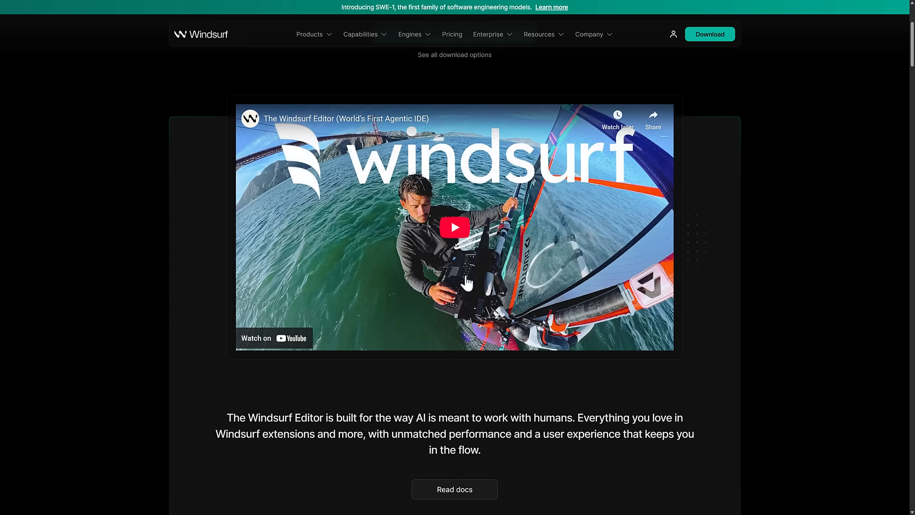
{"action": "mouse_move", "coordinate": [543, 242]}
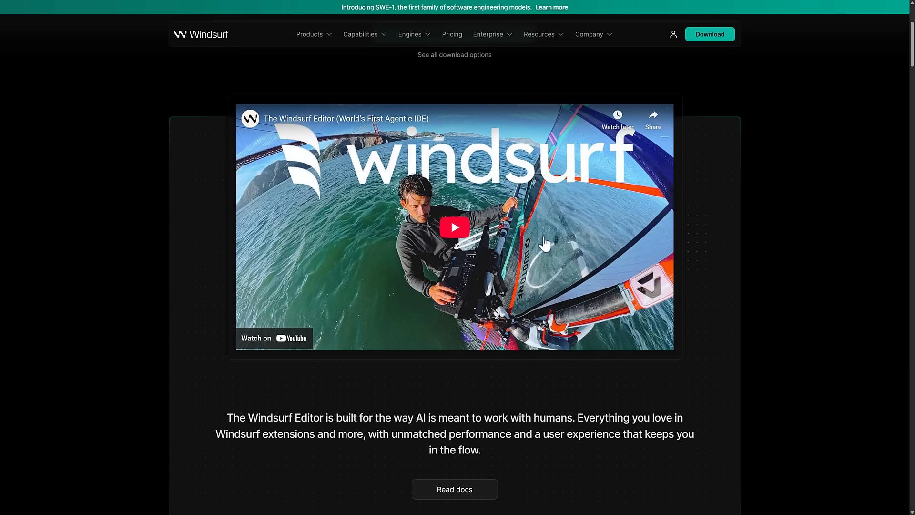
{"action": "scroll", "scroll_direction": "down", "scroll_amount": 3}
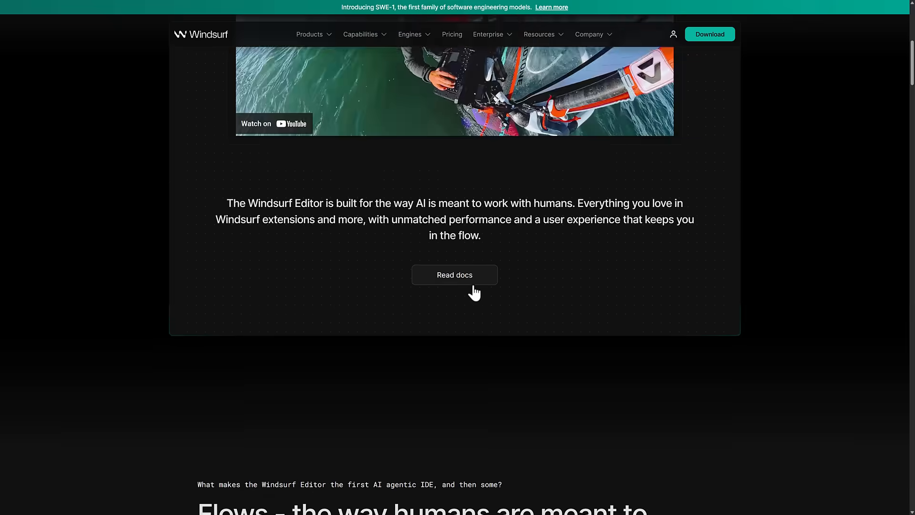
{"action": "scroll", "scroll_direction": "down", "scroll_amount": 3}
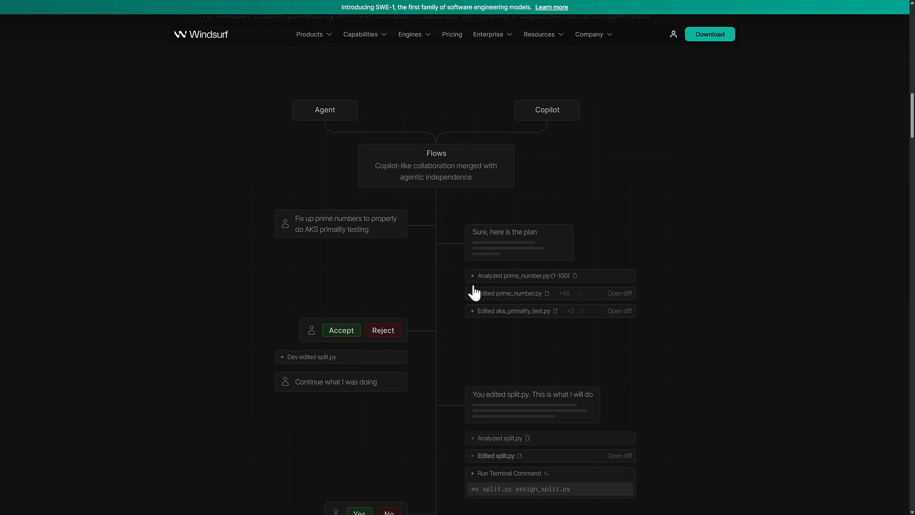
{"action": "scroll", "scroll_direction": "down", "scroll_amount": 3}
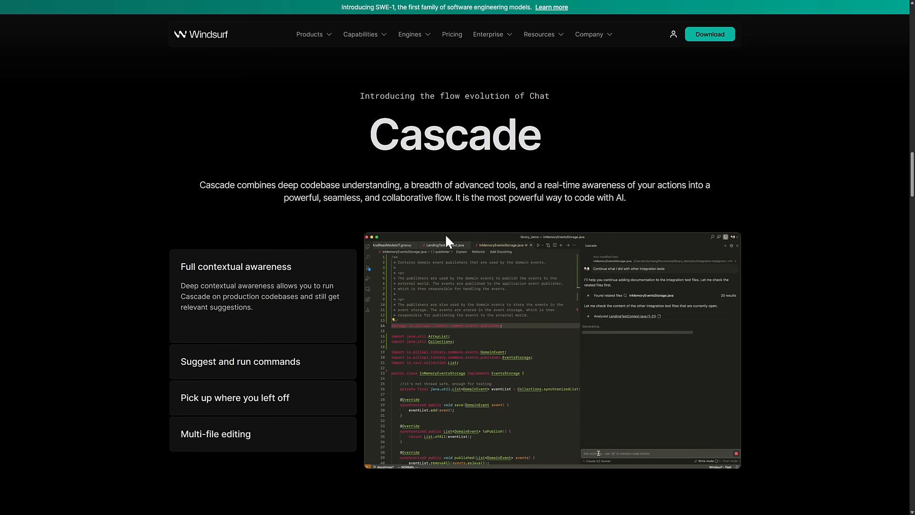
{"action": "scroll", "scroll_direction": "up", "scroll_amount": 3}
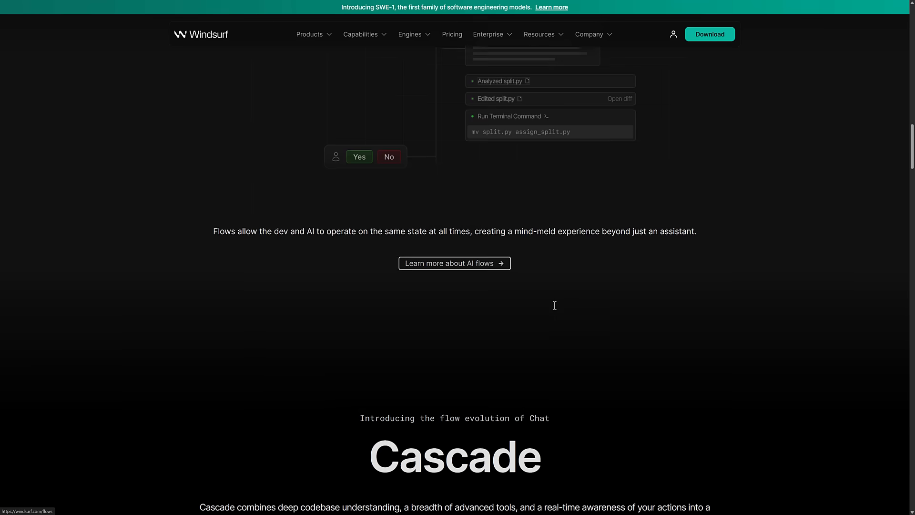
{"action": "scroll", "scroll_direction": "down", "scroll_amount": 3}
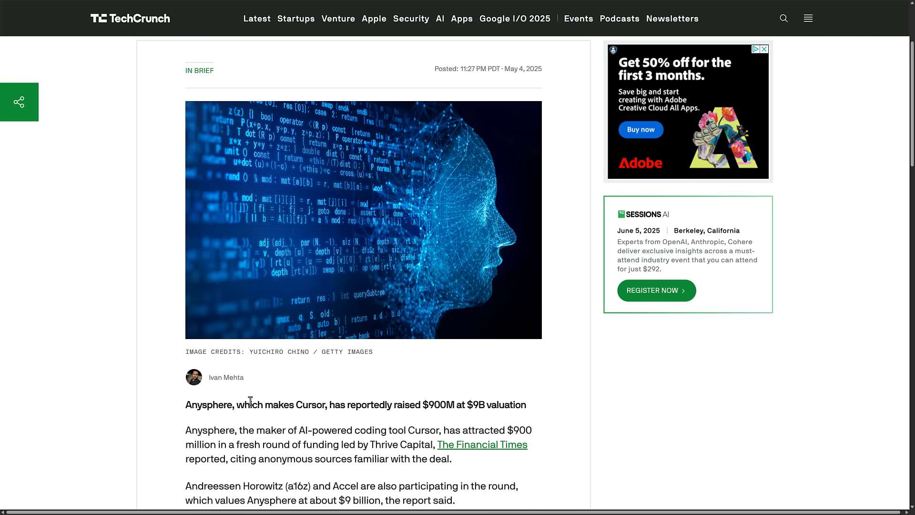
{"action": "mouse_move", "coordinate": [521, 79]}
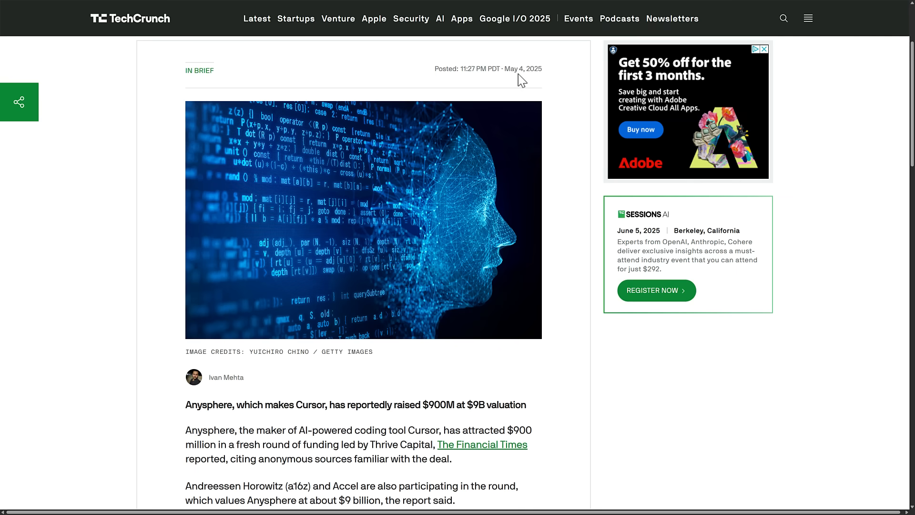
Read the Anysphere $900M article, highlighting words in the headline and opening paragraph, then clearing them
{"action": "scroll", "scroll_direction": "down", "scroll_amount": 3}
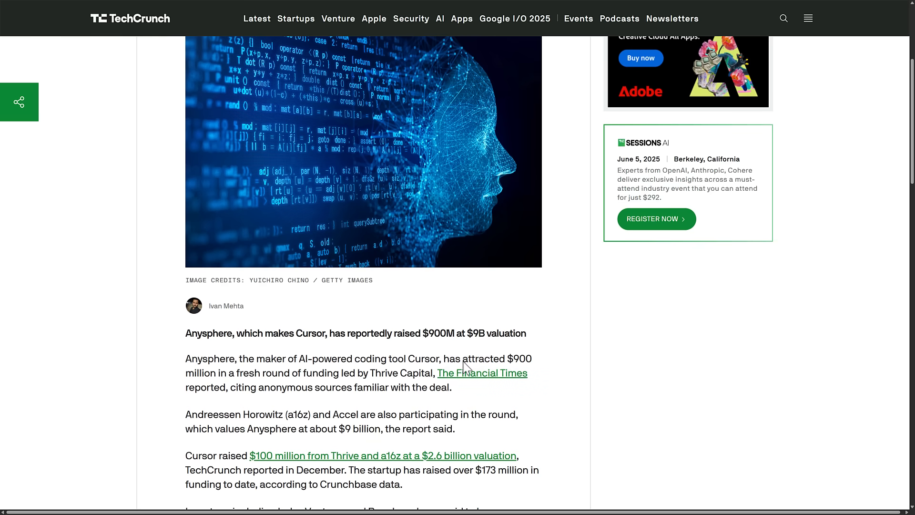
{"action": "double_click", "coordinate": [478, 334]}
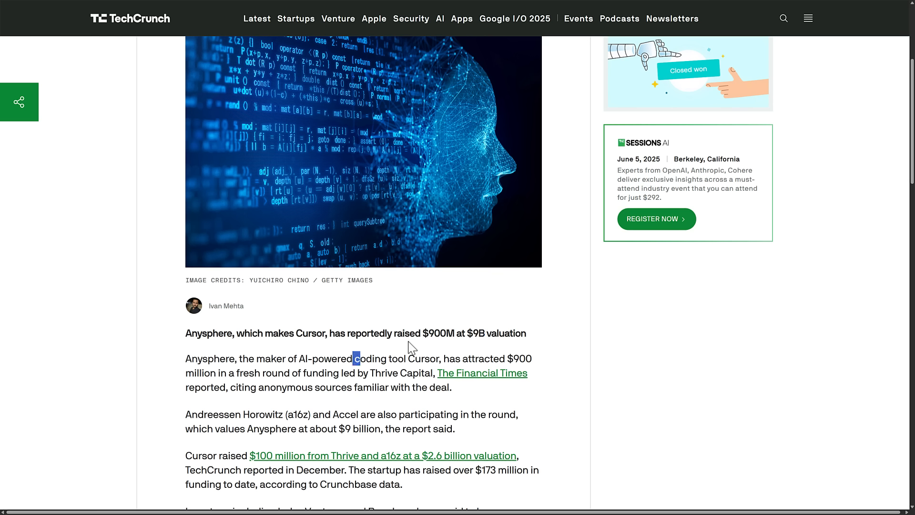
{"action": "mouse_move", "coordinate": [331, 373]}
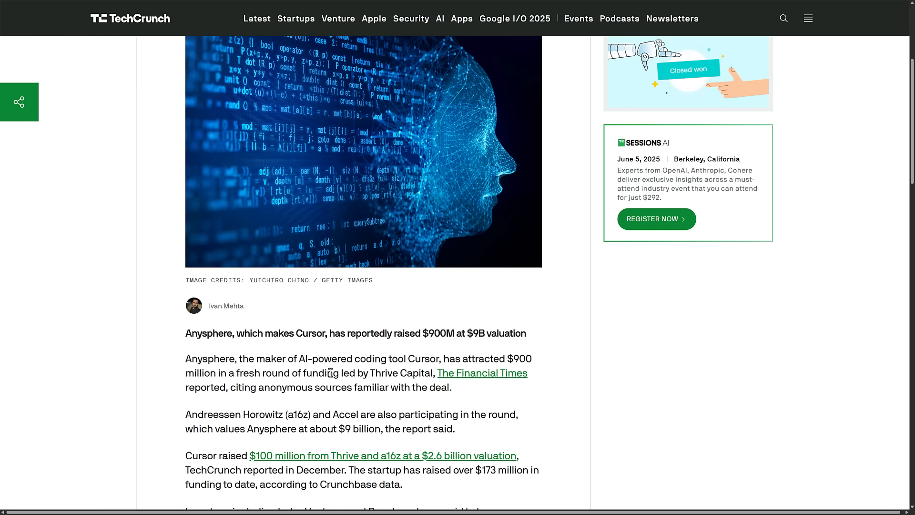
{"action": "mouse_move", "coordinate": [283, 448]}
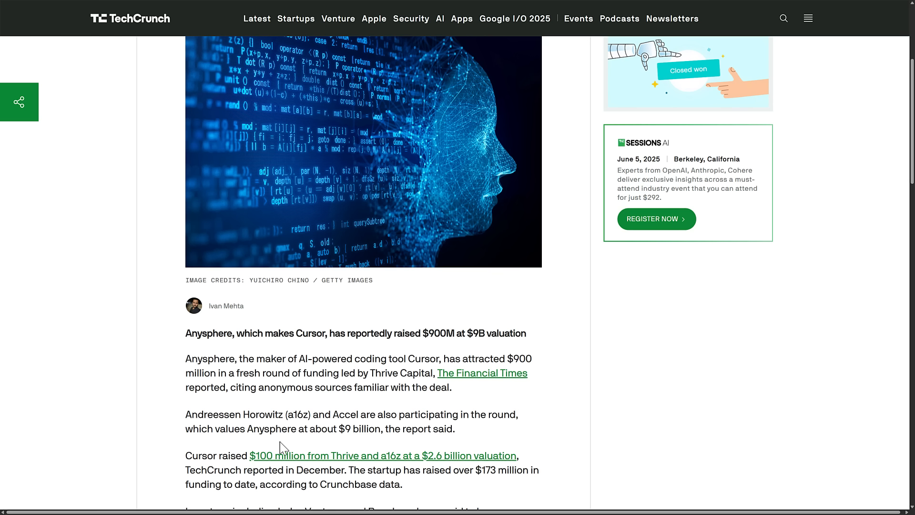
{"action": "mouse_move", "coordinate": [457, 332]}
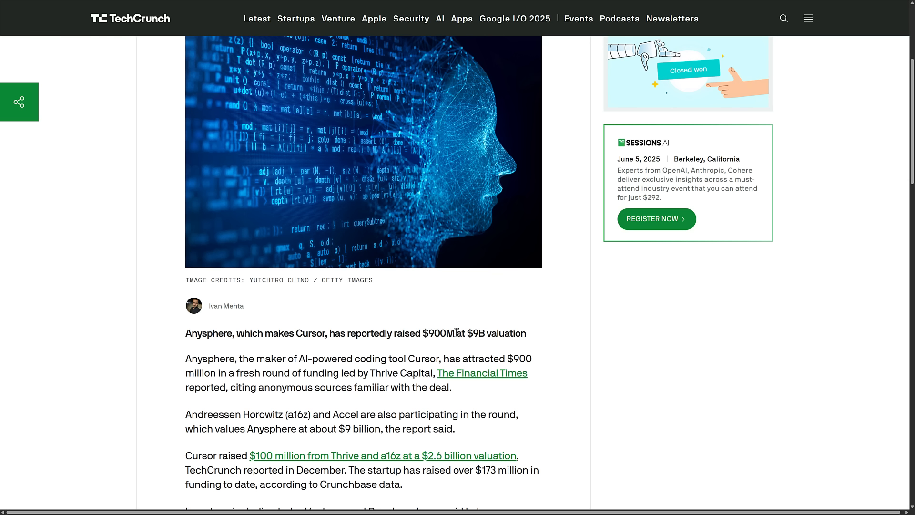
{"action": "mouse_move", "coordinate": [436, 323]}
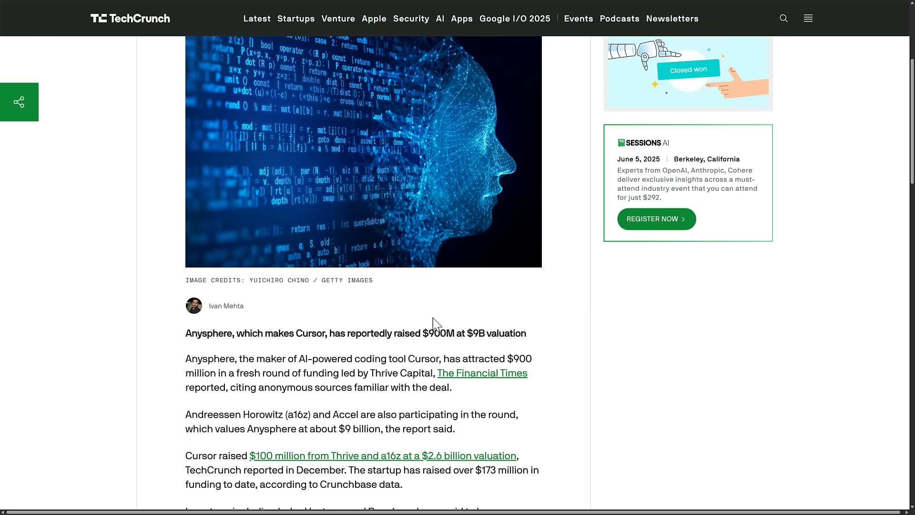
{"action": "mouse_move", "coordinate": [207, 349]}
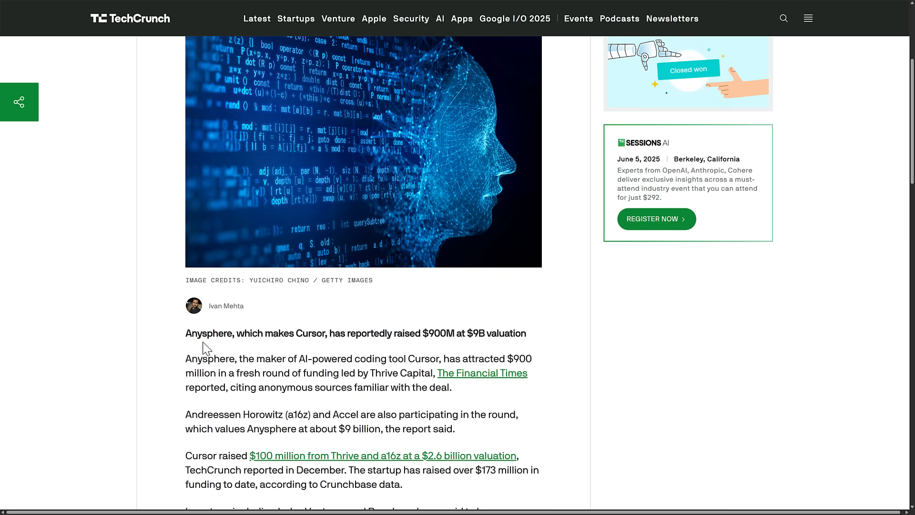
{"action": "double_click", "coordinate": [207, 334]}
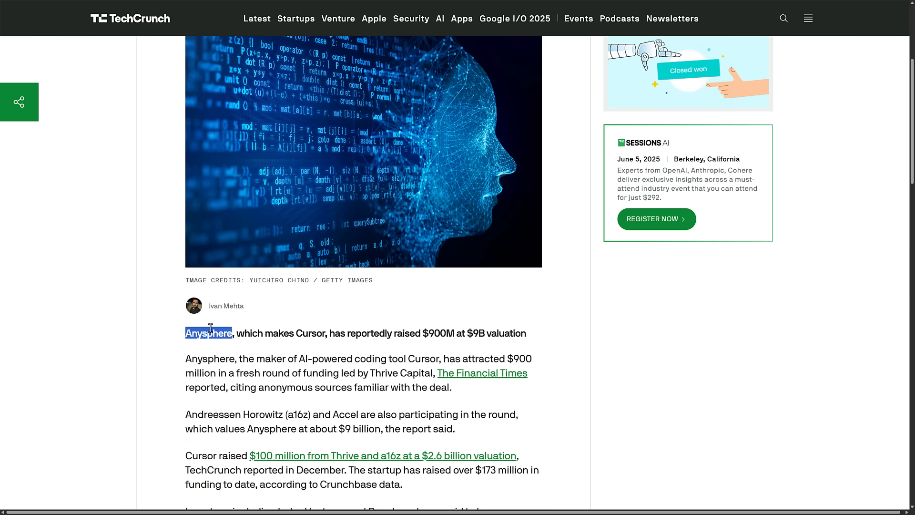
{"action": "left_click", "coordinate": [440, 333]}
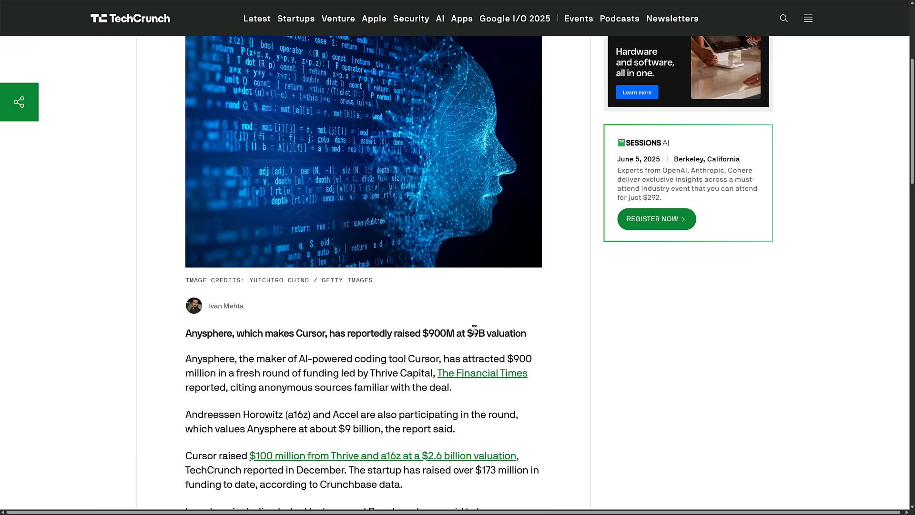
{"action": "mouse_move", "coordinate": [460, 334]}
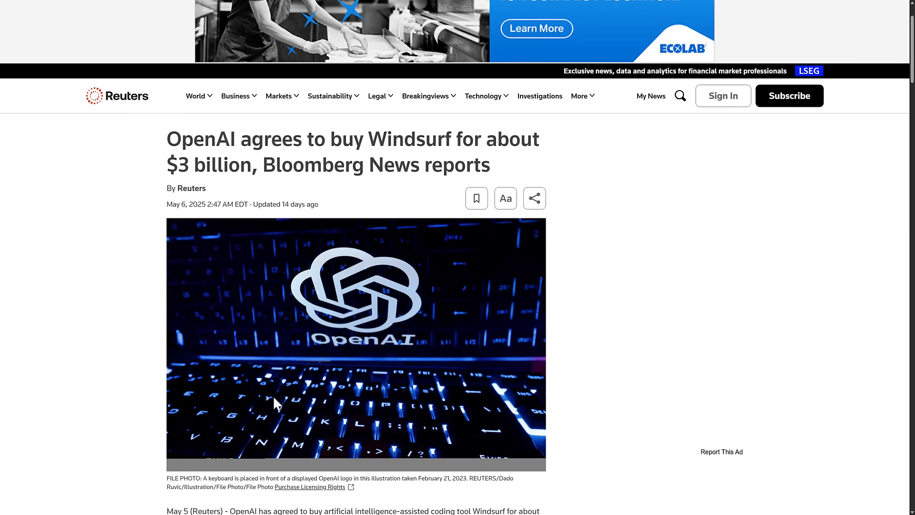
Scroll the Reuters OpenAI–Windsurf $3 billion article to its headline and opening paragraph
{"action": "scroll", "scroll_direction": "down", "scroll_amount": 3}
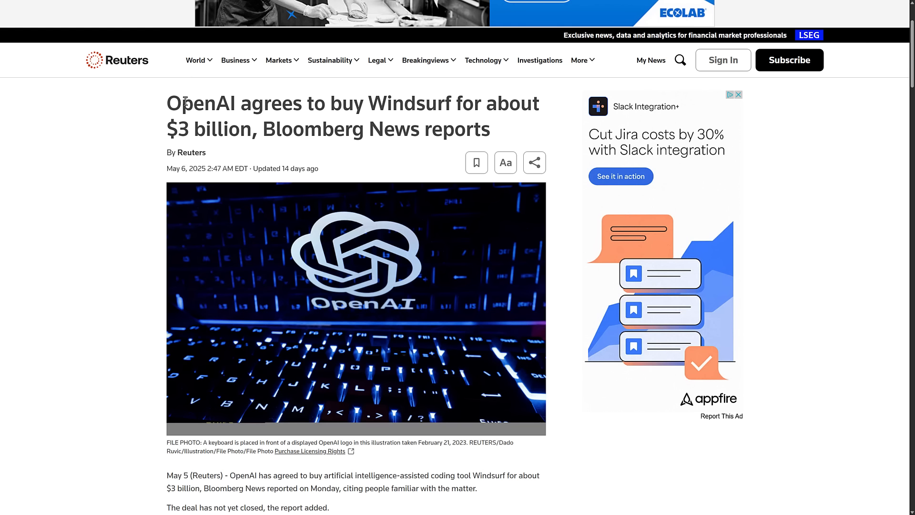
{"action": "double_click", "coordinate": [201, 103]}
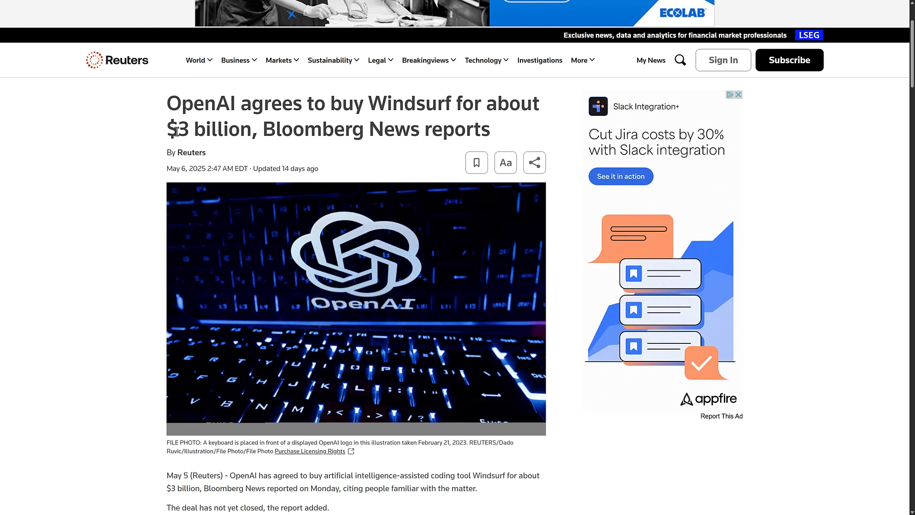
{"action": "mouse_move", "coordinate": [188, 168]}
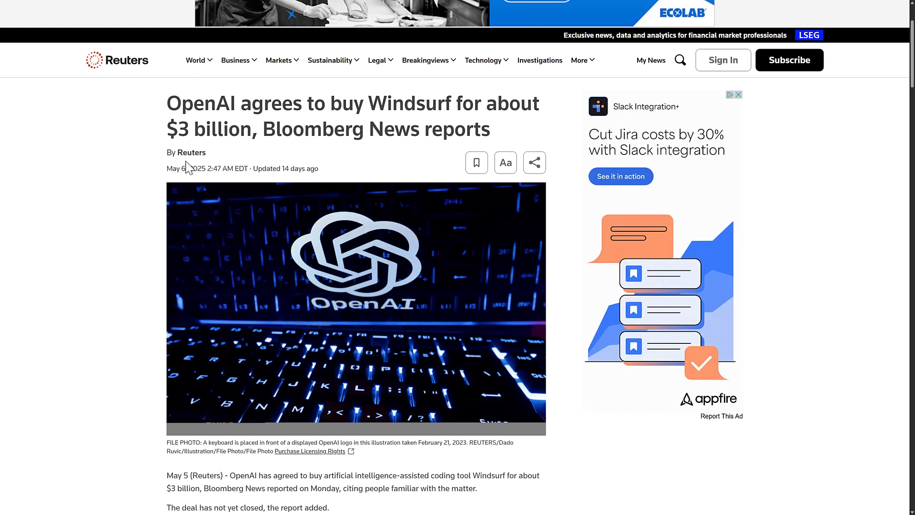
{"action": "mouse_move", "coordinate": [204, 113]}
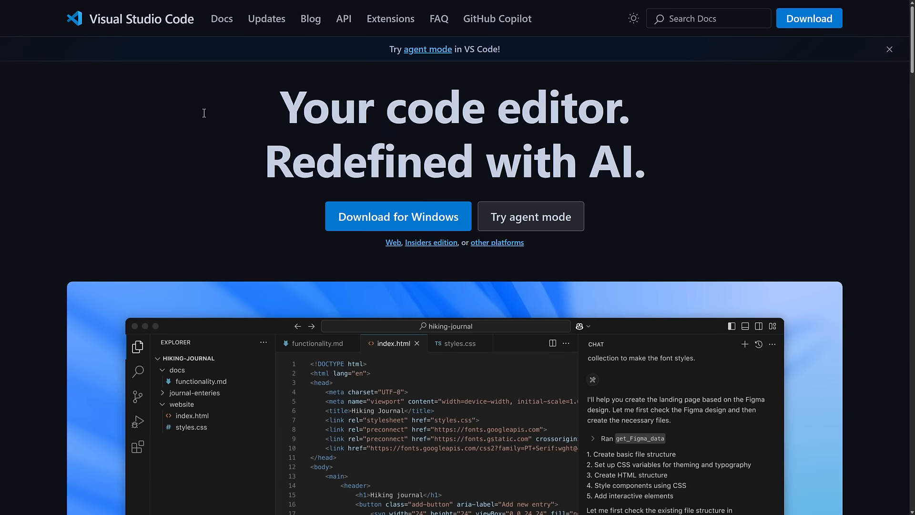
{"action": "mouse_move", "coordinate": [162, 138]}
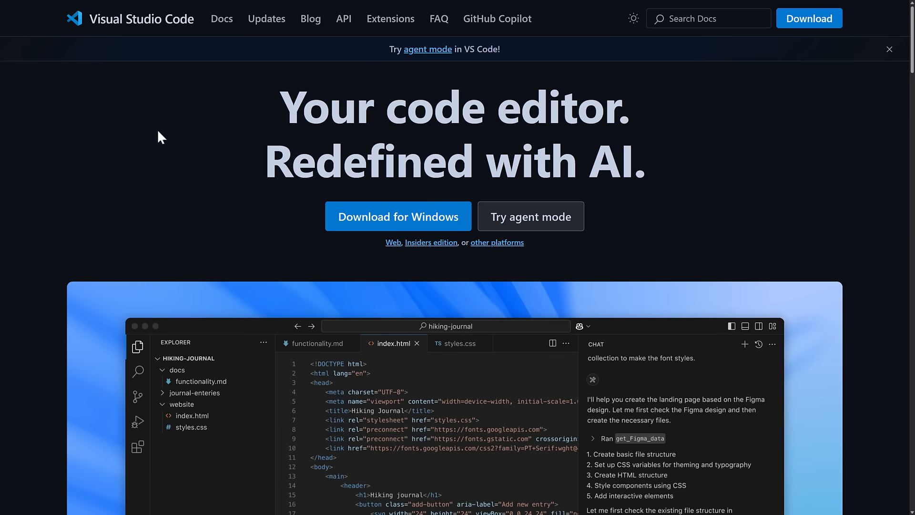
Scroll the VS Code homepage below the 'Your code editor. Redefined with AI.' headline
{"action": "scroll", "scroll_direction": "down", "scroll_amount": 3}
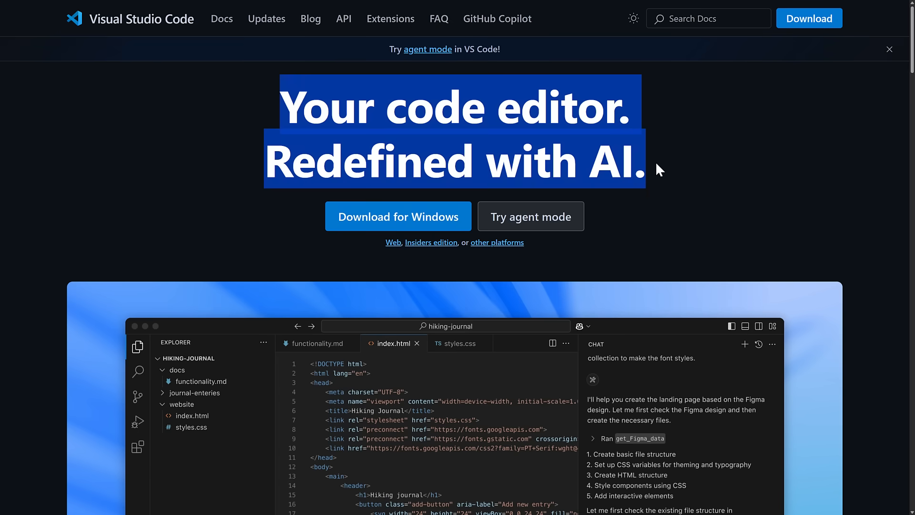
{"action": "mouse_move", "coordinate": [302, 110]}
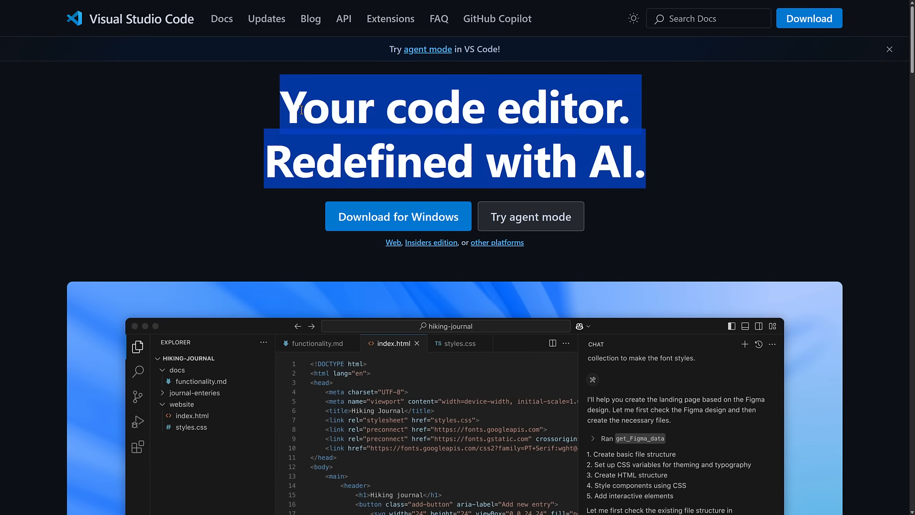
{"action": "mouse_move", "coordinate": [428, 49]}
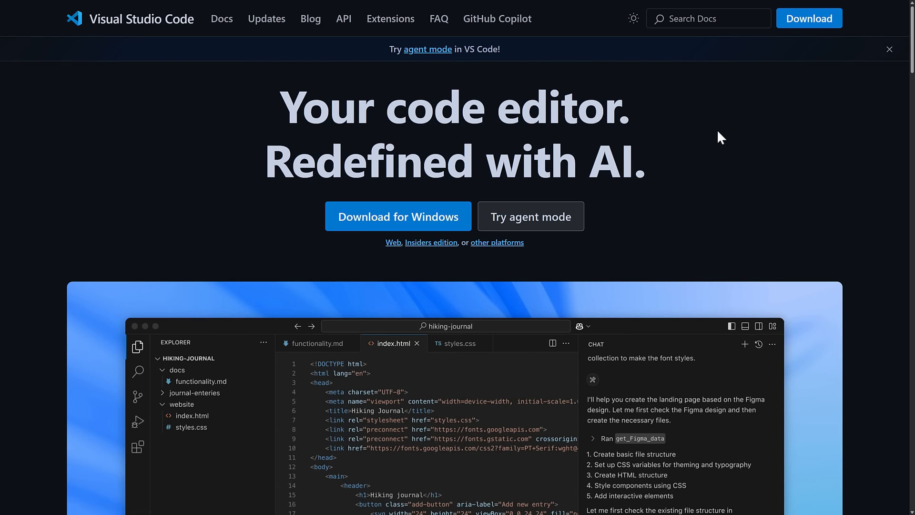
{"action": "mouse_move", "coordinate": [716, 119]}
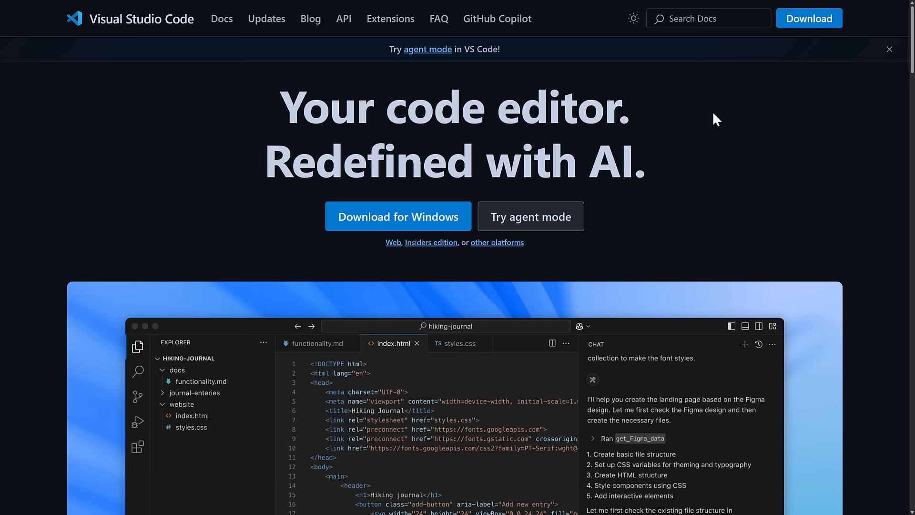
{"action": "scroll", "scroll_direction": "down", "scroll_amount": 3}
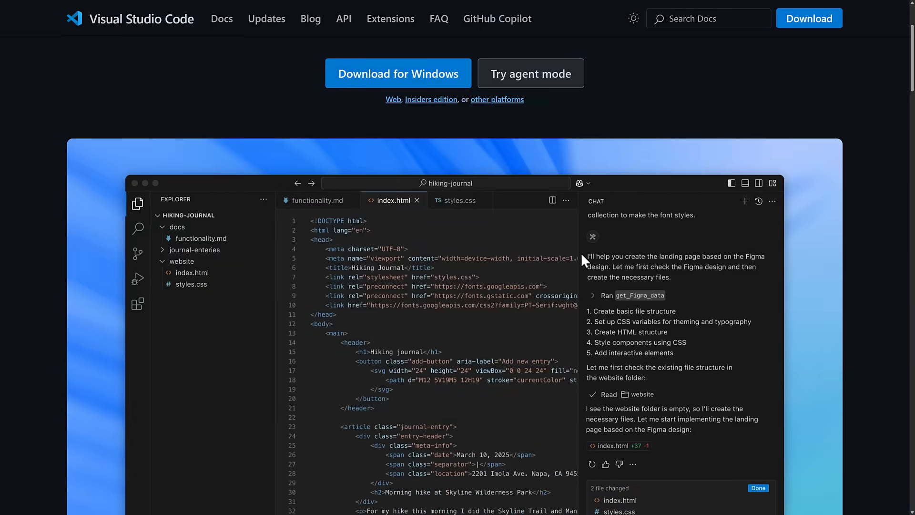
{"action": "scroll", "scroll_direction": "down", "scroll_amount": 3}
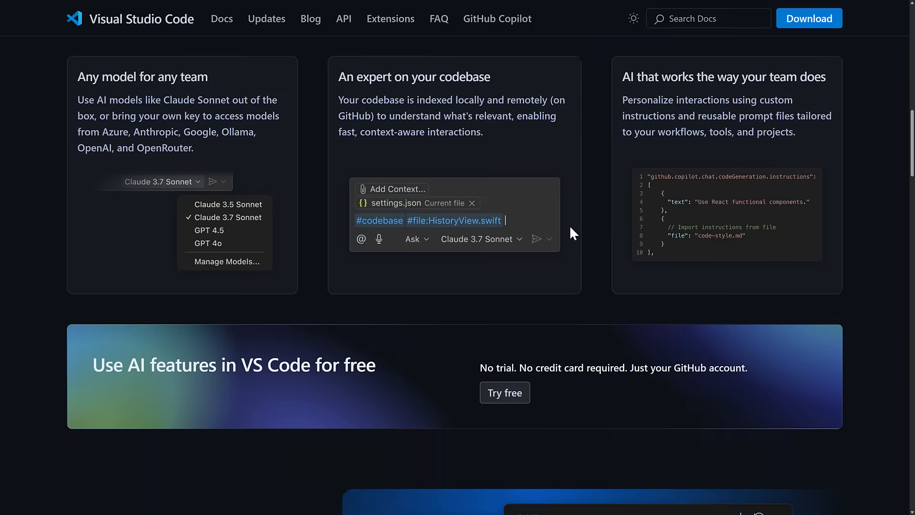
{"action": "scroll", "scroll_direction": "down", "scroll_amount": 3}
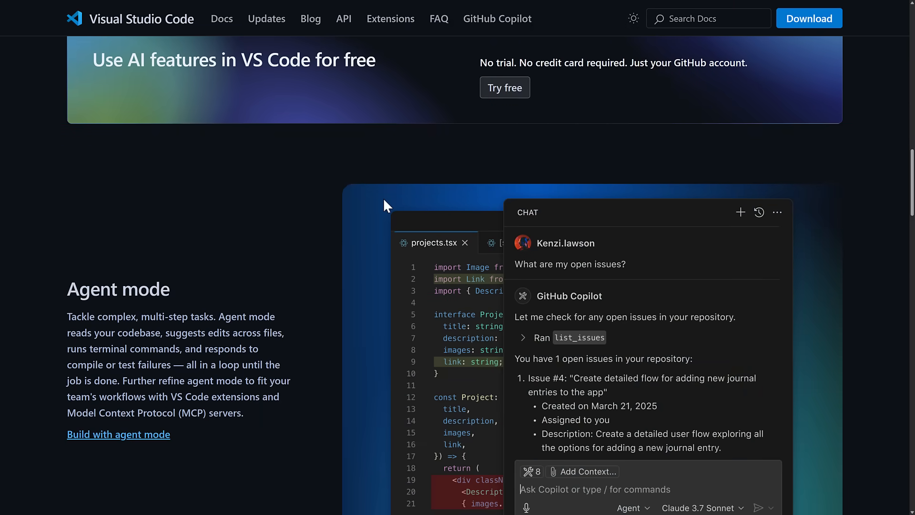
{"action": "scroll", "scroll_direction": "down", "scroll_amount": 3}
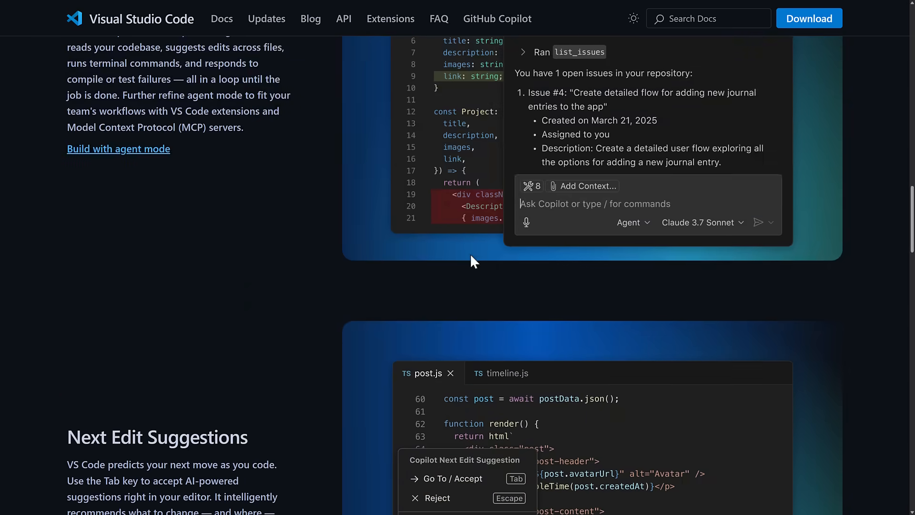
{"action": "scroll", "scroll_direction": "down", "scroll_amount": 3}
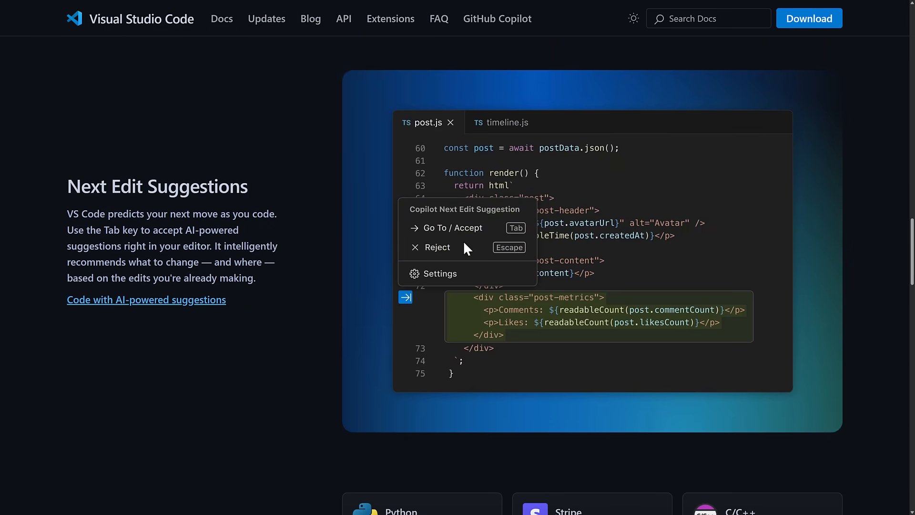
{"action": "scroll", "scroll_direction": "down", "scroll_amount": 3}
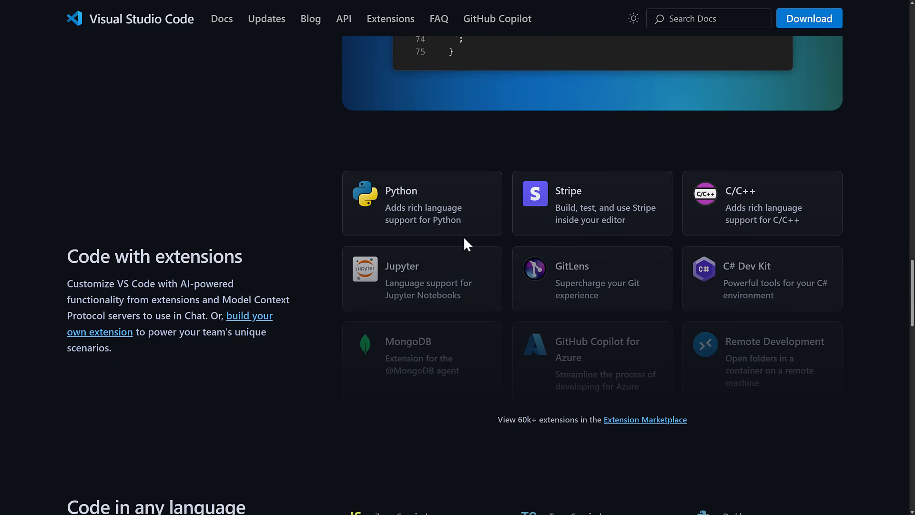
{"action": "scroll", "scroll_direction": "down", "scroll_amount": 3}
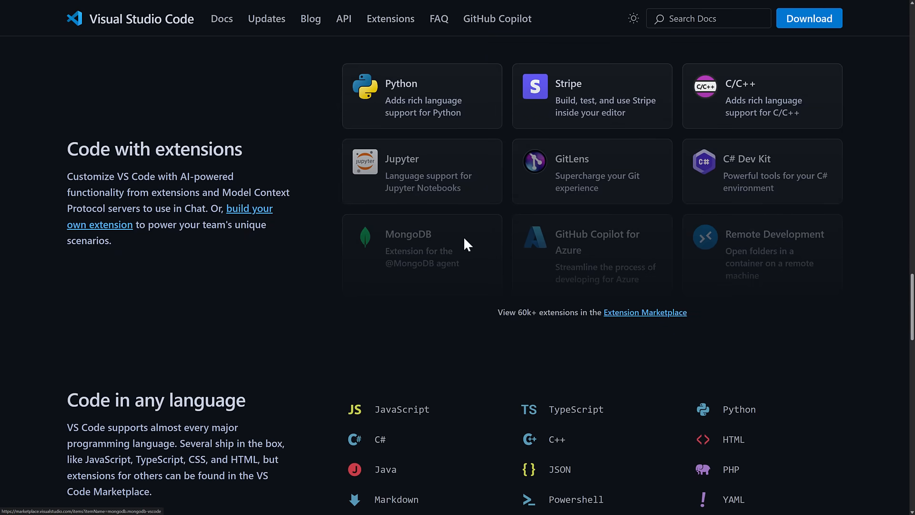
{"action": "mouse_move", "coordinate": [357, 209]}
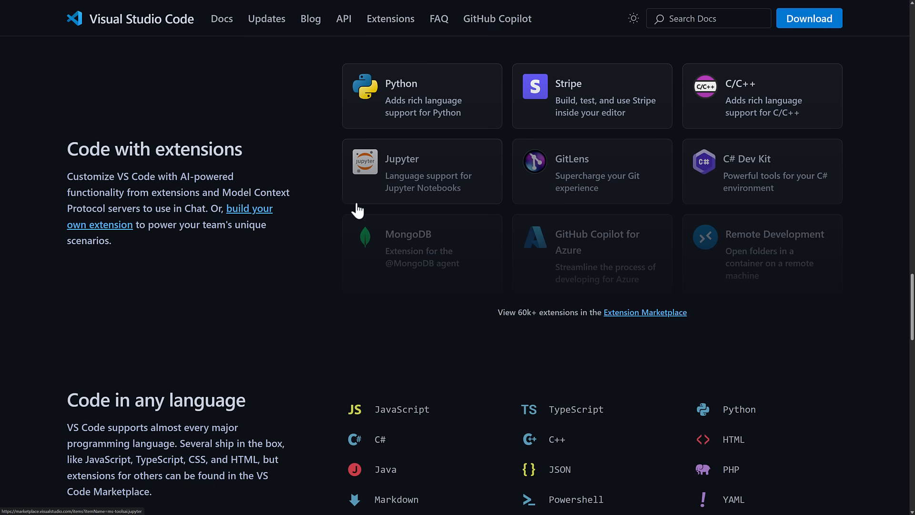
{"action": "scroll", "scroll_direction": "down", "scroll_amount": 3}
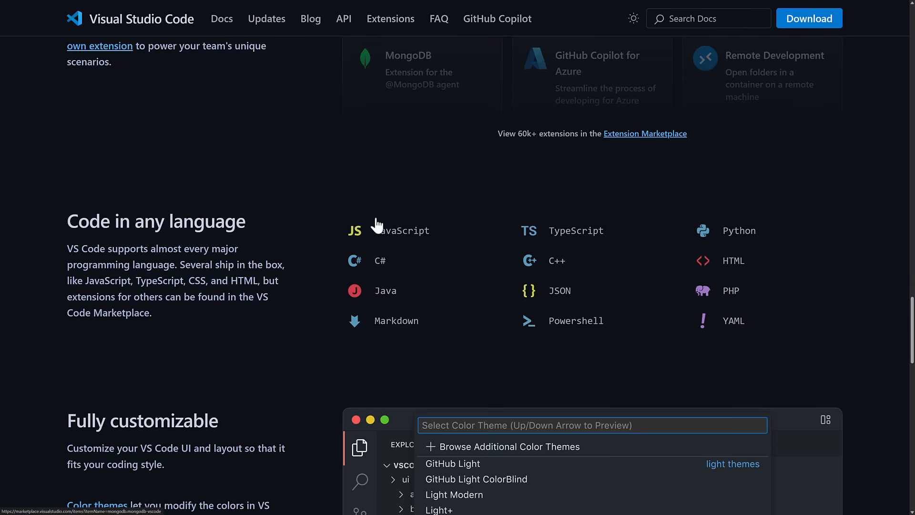
{"action": "scroll", "scroll_direction": "down", "scroll_amount": 3}
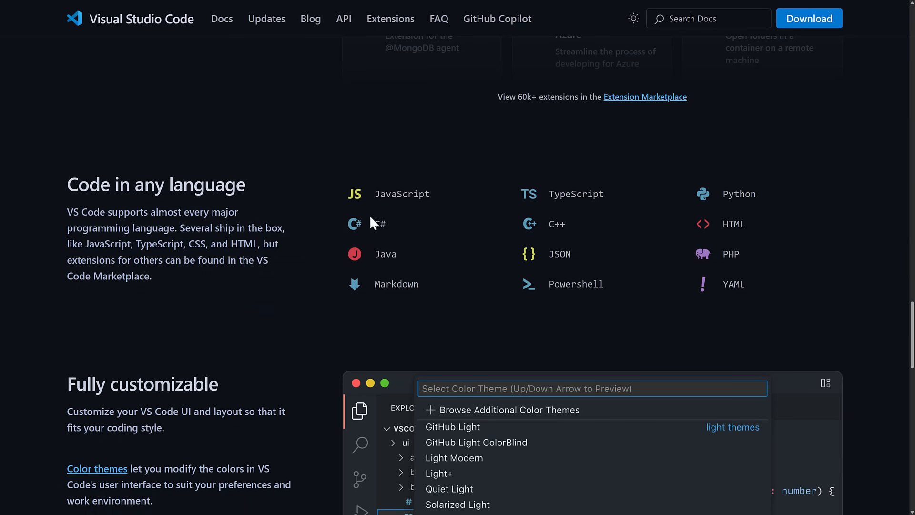
{"action": "scroll", "scroll_direction": "down", "scroll_amount": 3}
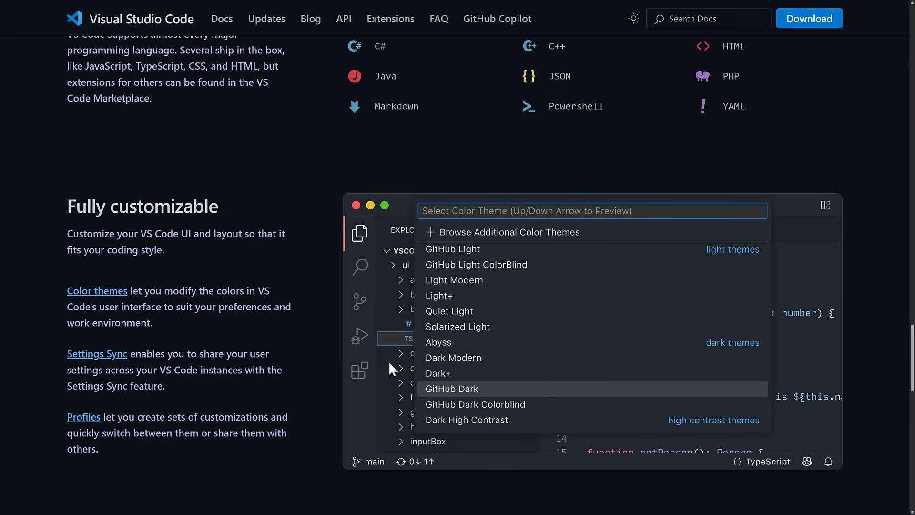
{"action": "mouse_move", "coordinate": [366, 366]}
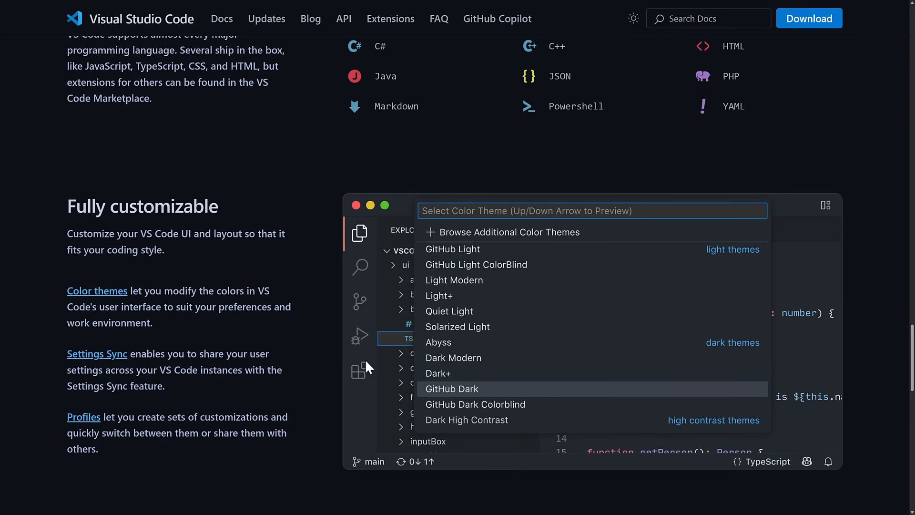
{"action": "scroll", "scroll_direction": "down", "scroll_amount": 3}
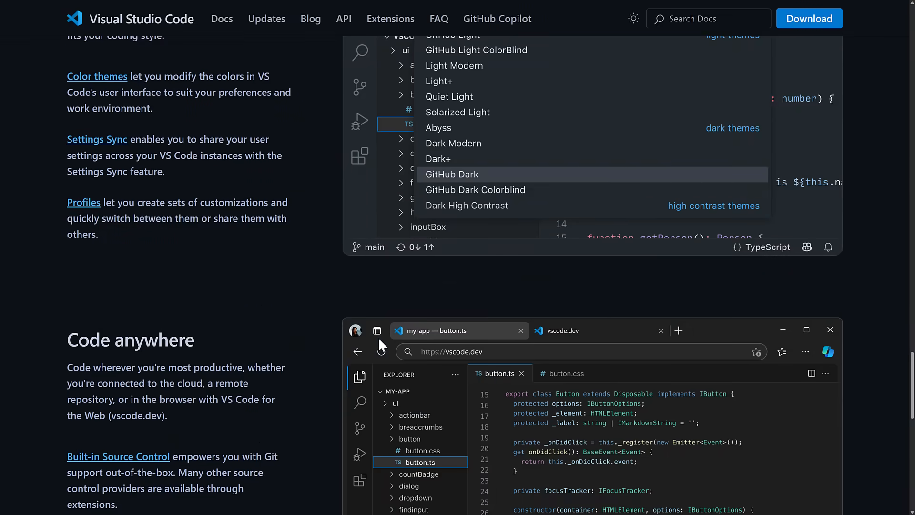
{"action": "scroll", "scroll_direction": "down", "scroll_amount": 3}
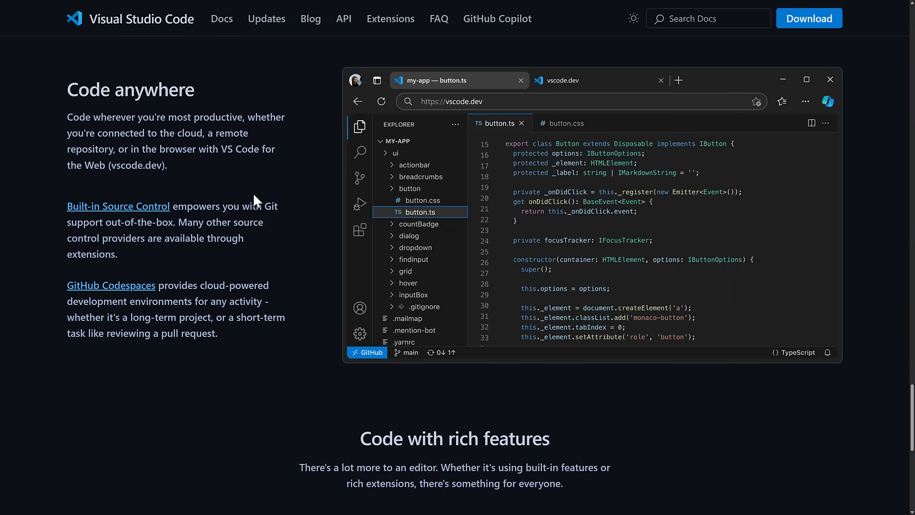
{"action": "mouse_move", "coordinate": [269, 219]}
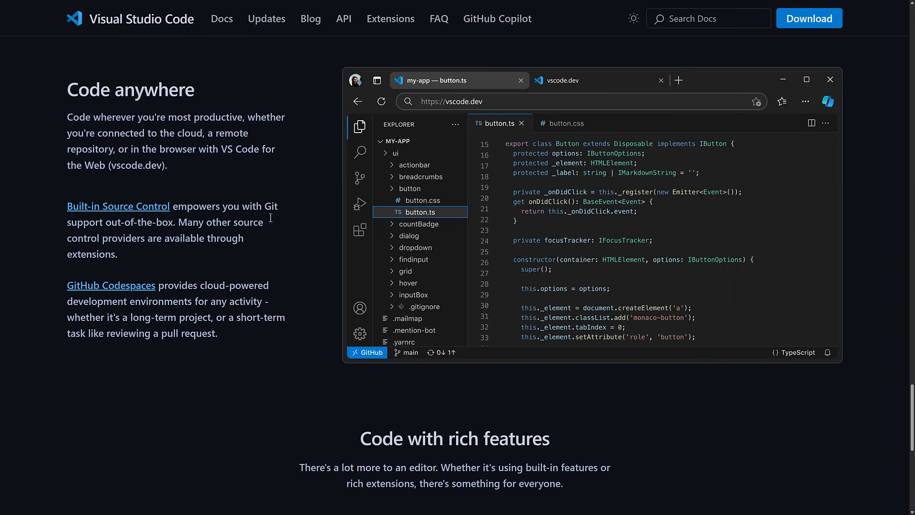
{"action": "mouse_move", "coordinate": [291, 238]}
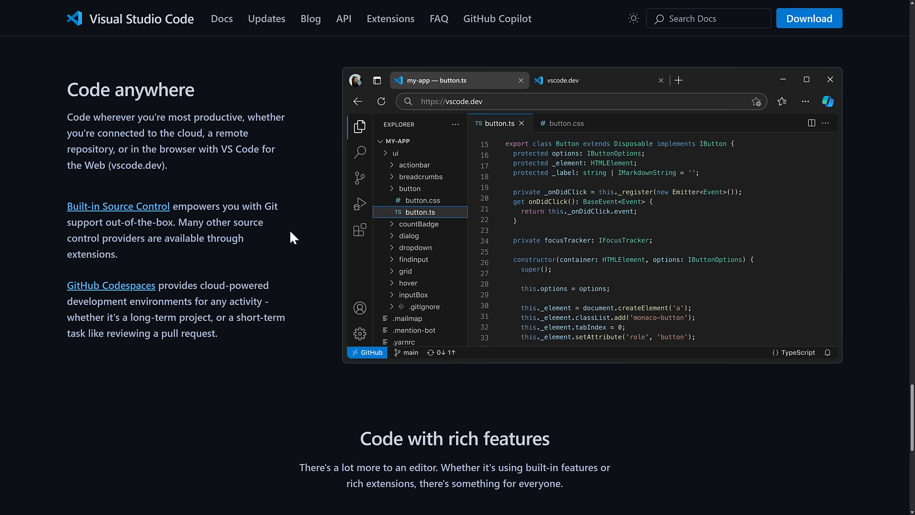
{"action": "scroll", "scroll_direction": "down", "scroll_amount": 3}
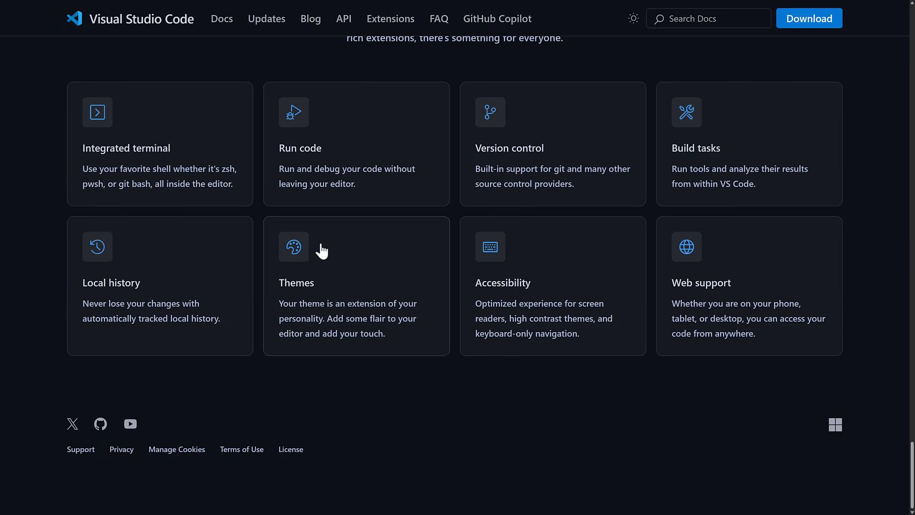
{"action": "scroll", "scroll_direction": "up", "scroll_amount": 3}
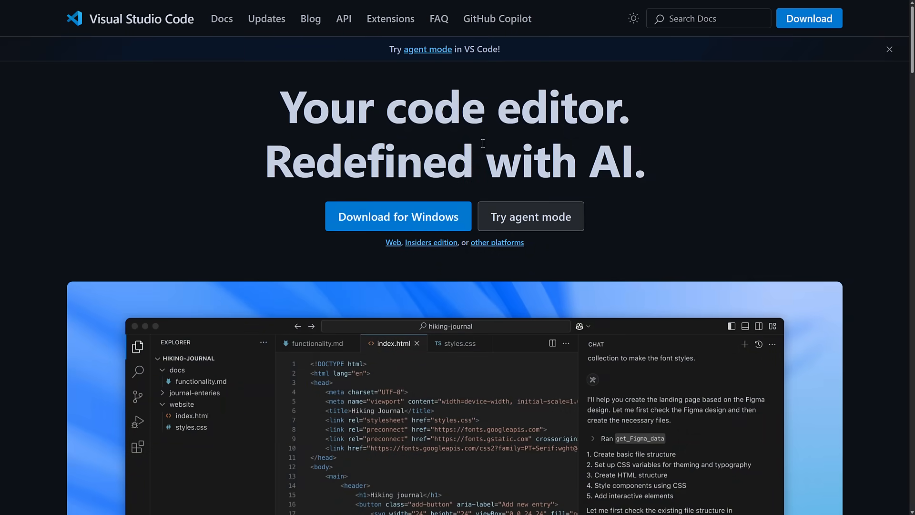
{"action": "mouse_move", "coordinate": [589, 181]}
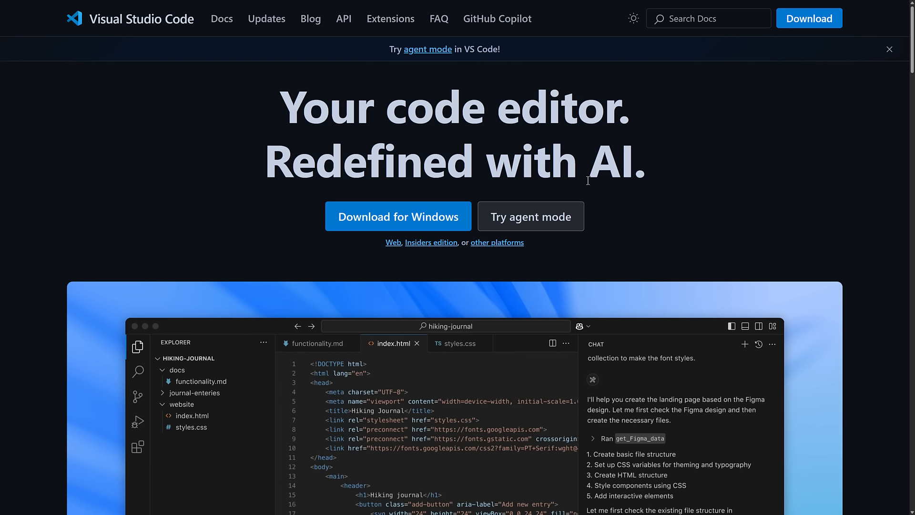
{"action": "mouse_move", "coordinate": [308, 46]}
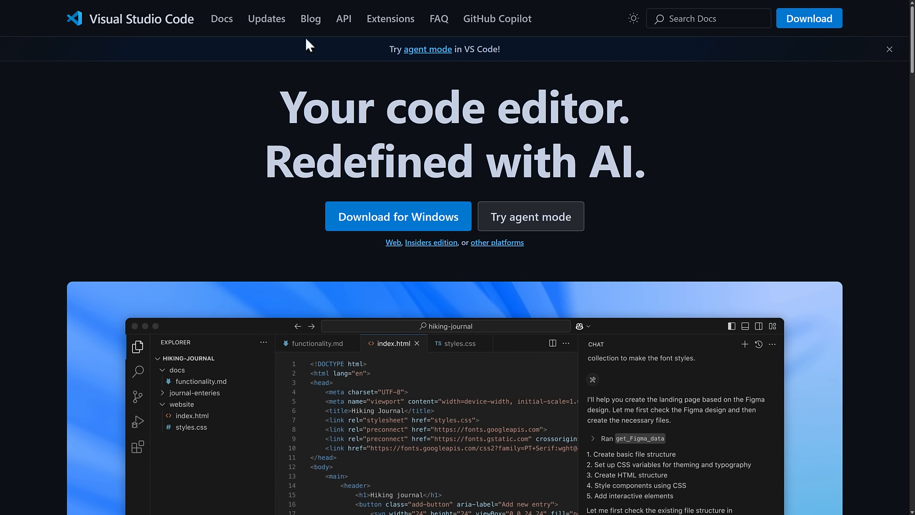
{"action": "mouse_move", "coordinate": [676, 128]}
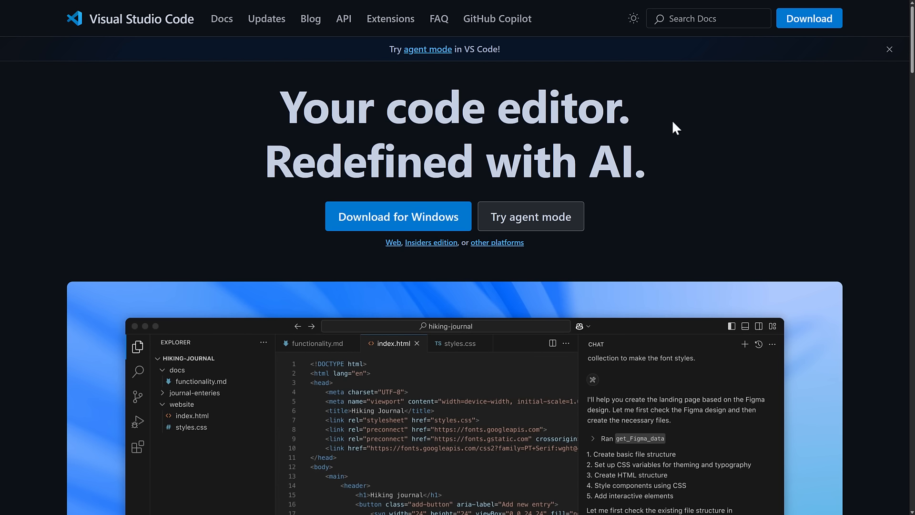
Read the 'VS Code: Open Source AI Editor' post, highlighting the MIT license sentence, then follow the GitHub Copilot Chat link
{"action": "left_click", "coordinate": [311, 18]}
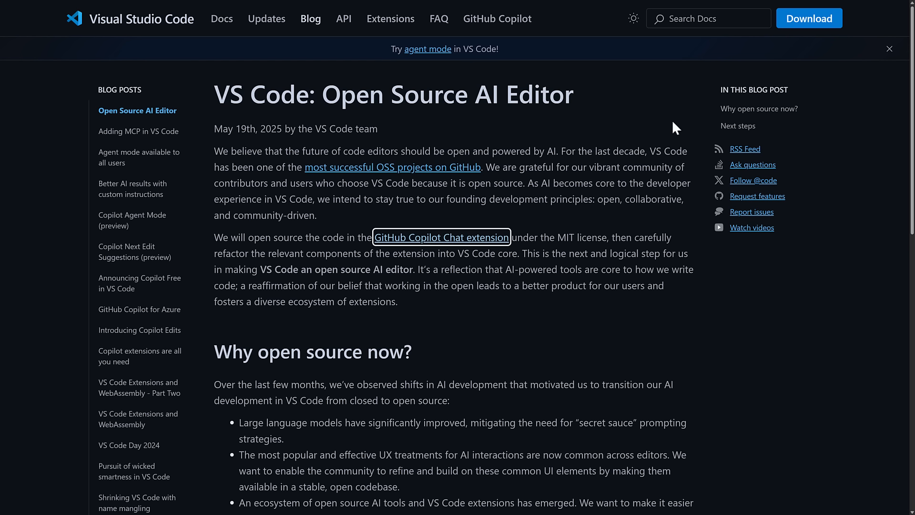
{"action": "mouse_move", "coordinate": [386, 108]}
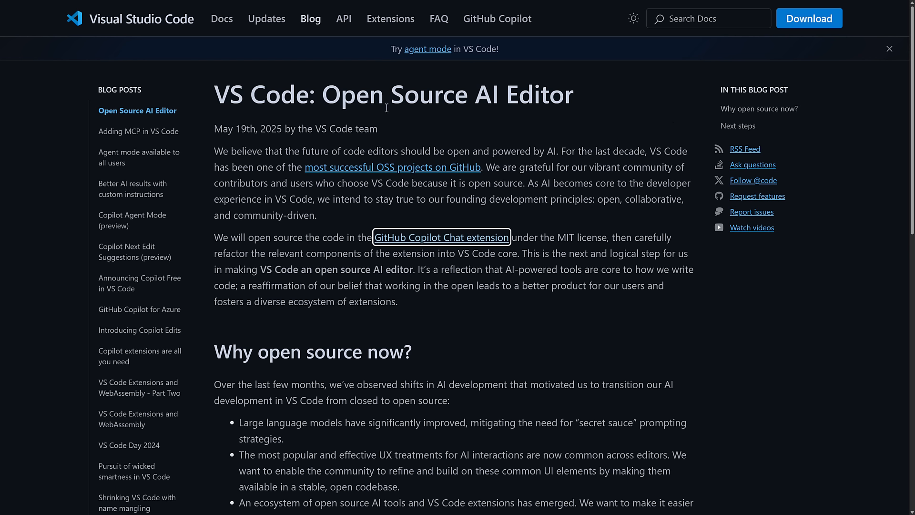
{"action": "double_click", "coordinate": [446, 95]}
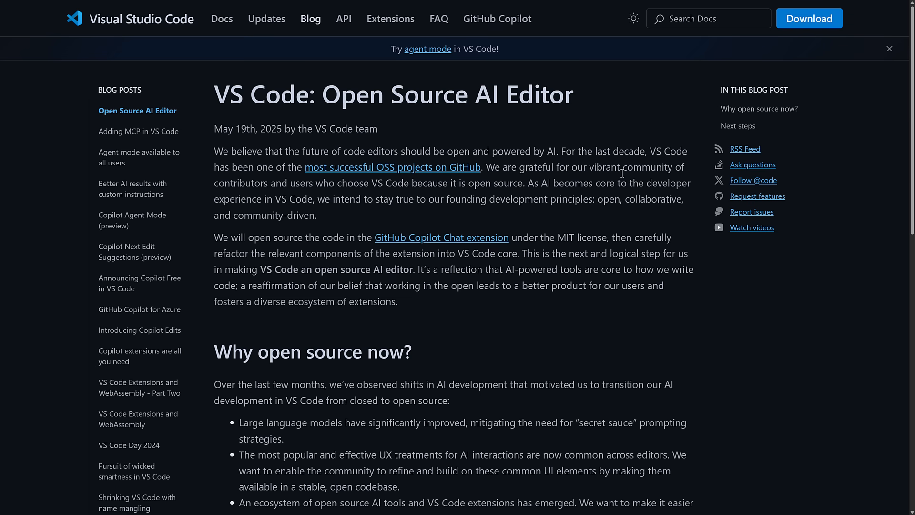
{"action": "mouse_move", "coordinate": [406, 242]}
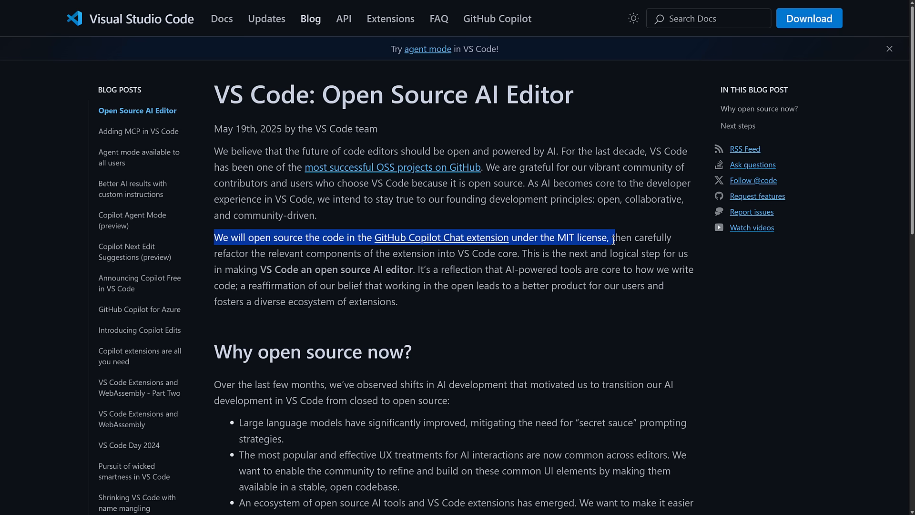
{"action": "left_click", "coordinate": [367, 256]}
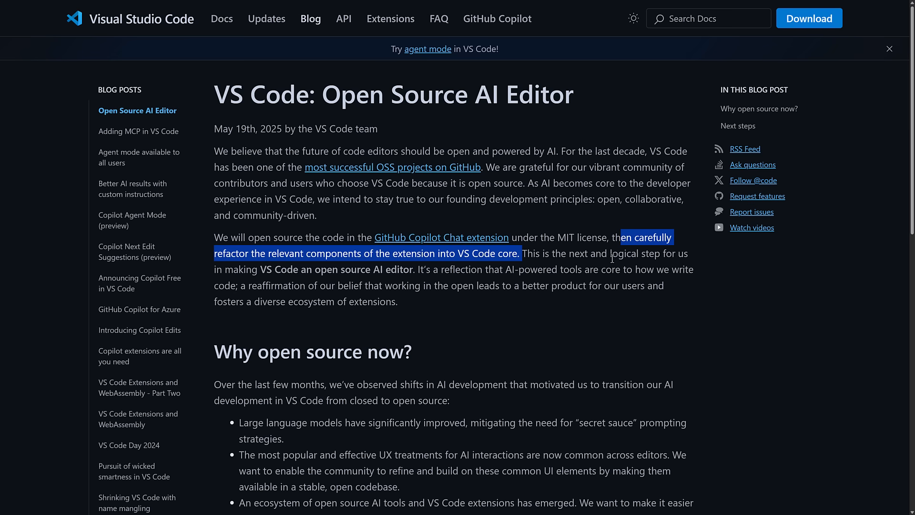
{"action": "left_click", "coordinate": [441, 237]}
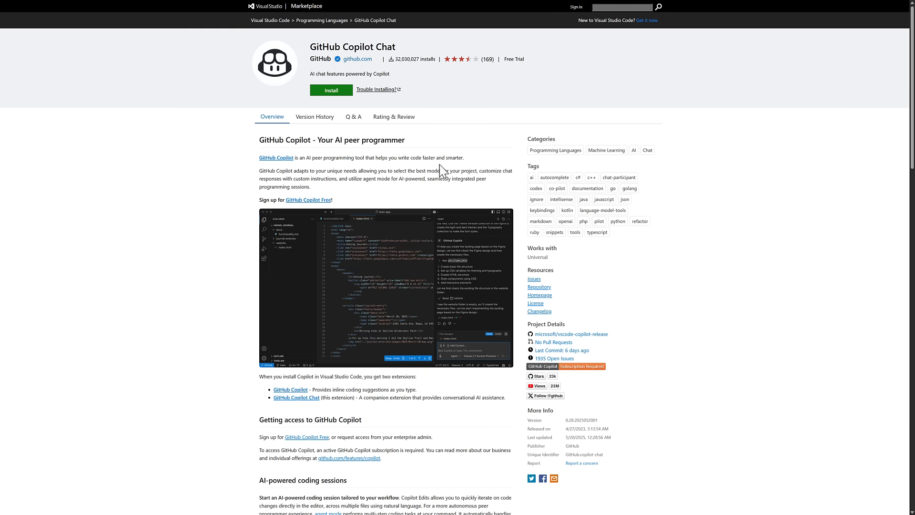
{"action": "mouse_move", "coordinate": [384, 217]}
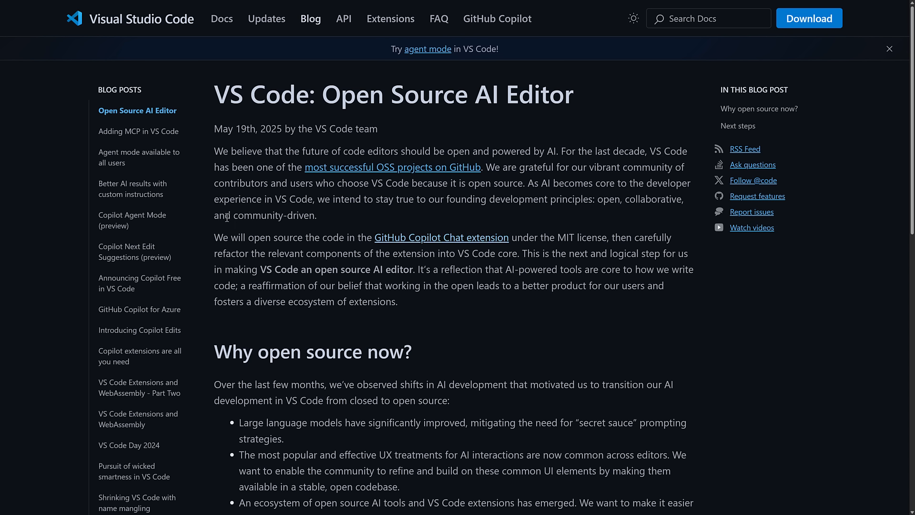
{"action": "mouse_move", "coordinate": [428, 258]}
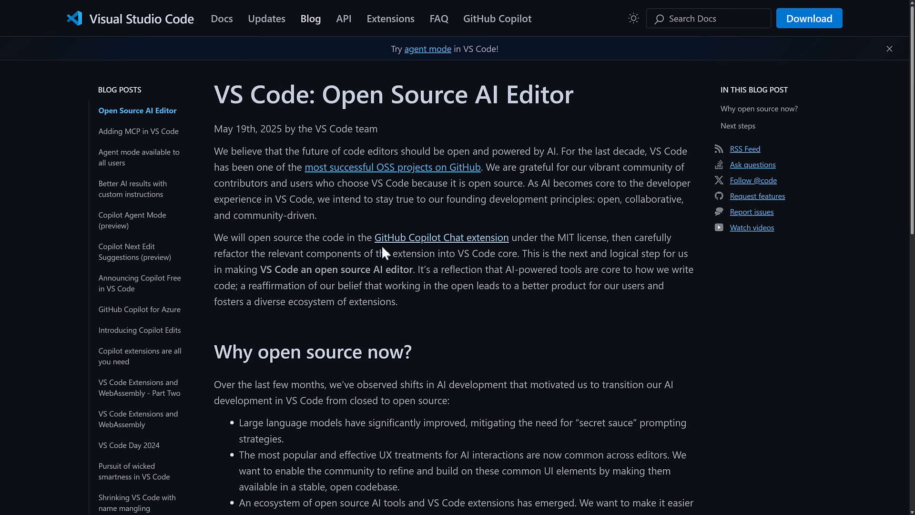
{"action": "mouse_move", "coordinate": [345, 260]}
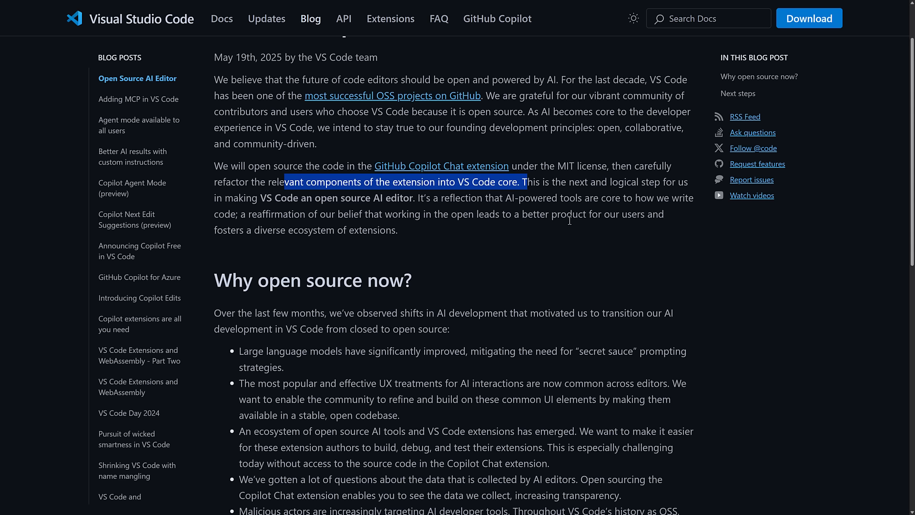
{"action": "left_click", "coordinate": [539, 231]}
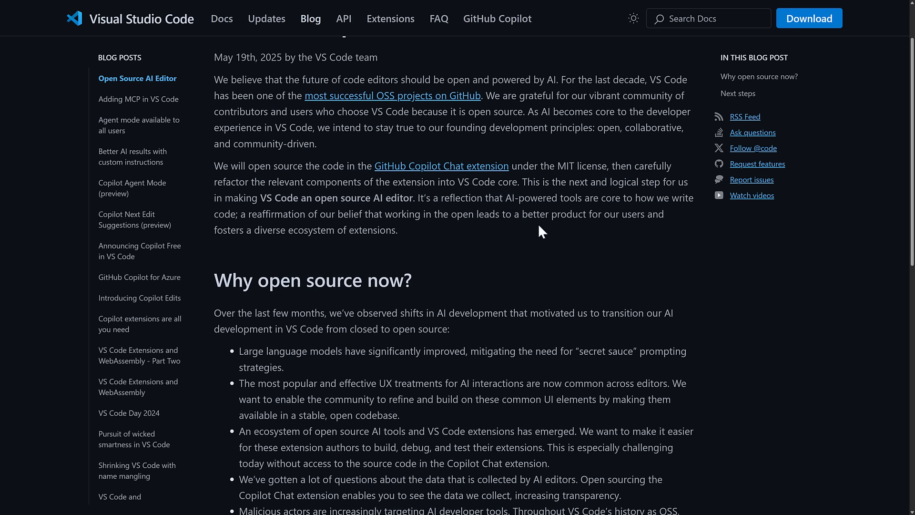
{"action": "mouse_move", "coordinate": [434, 231]}
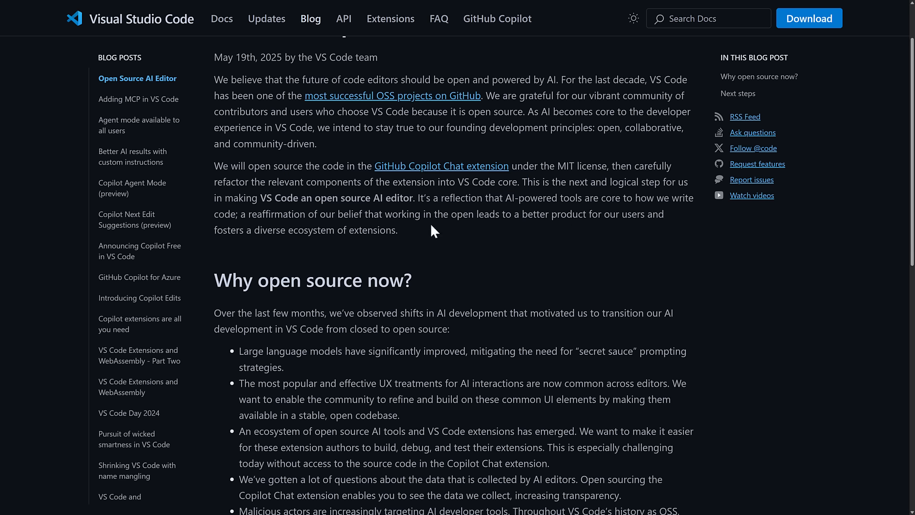
{"action": "scroll", "scroll_direction": "down", "scroll_amount": 3}
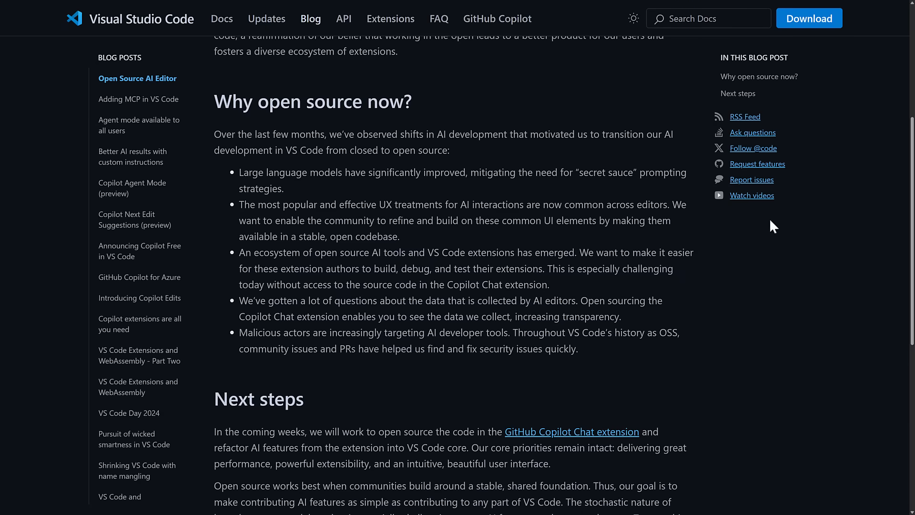
{"action": "mouse_move", "coordinate": [828, 348]}
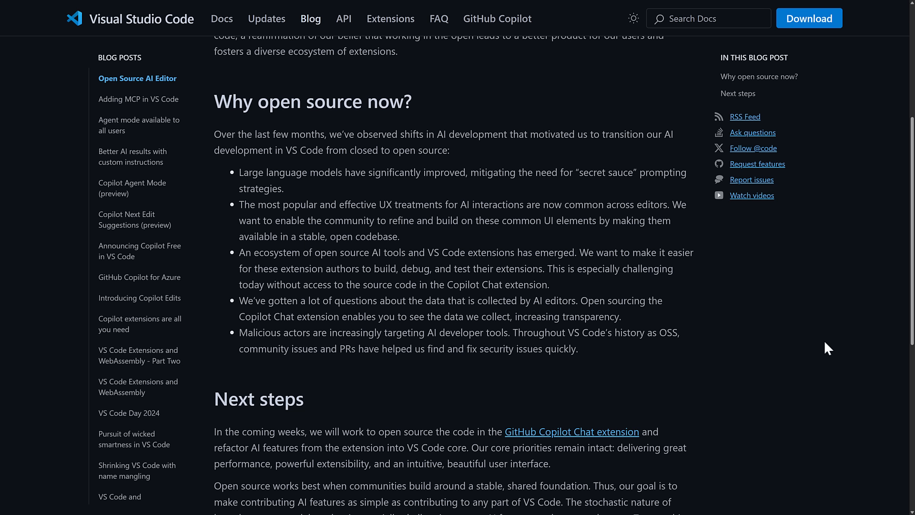
{"action": "mouse_move", "coordinate": [354, 238]}
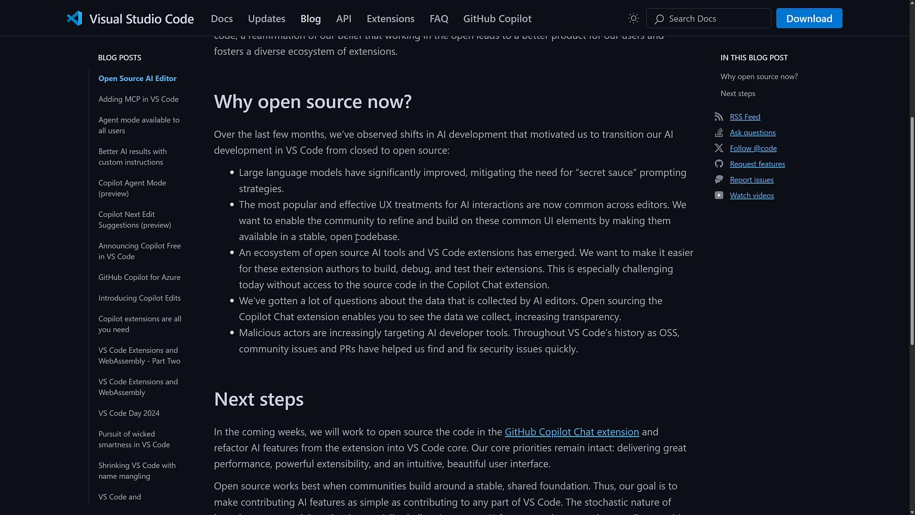
{"action": "mouse_move", "coordinate": [476, 221]}
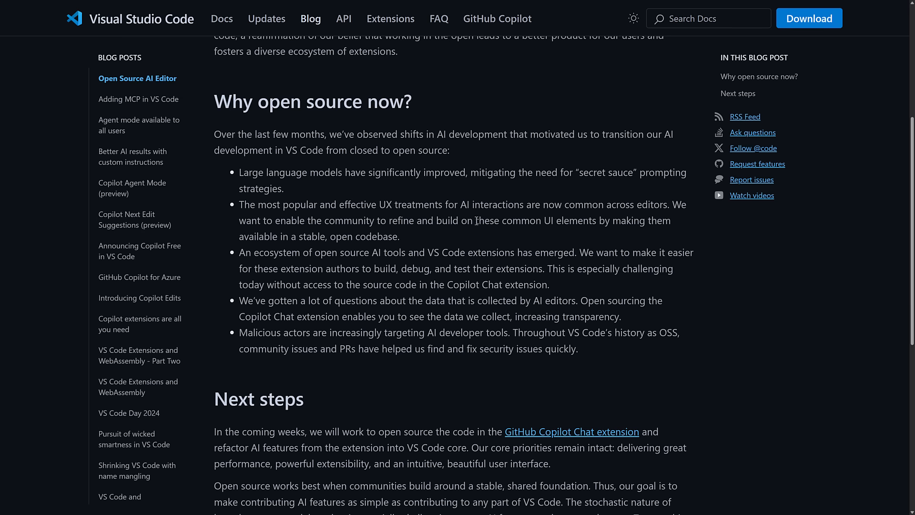
{"action": "scroll", "scroll_direction": "down", "scroll_amount": 3}
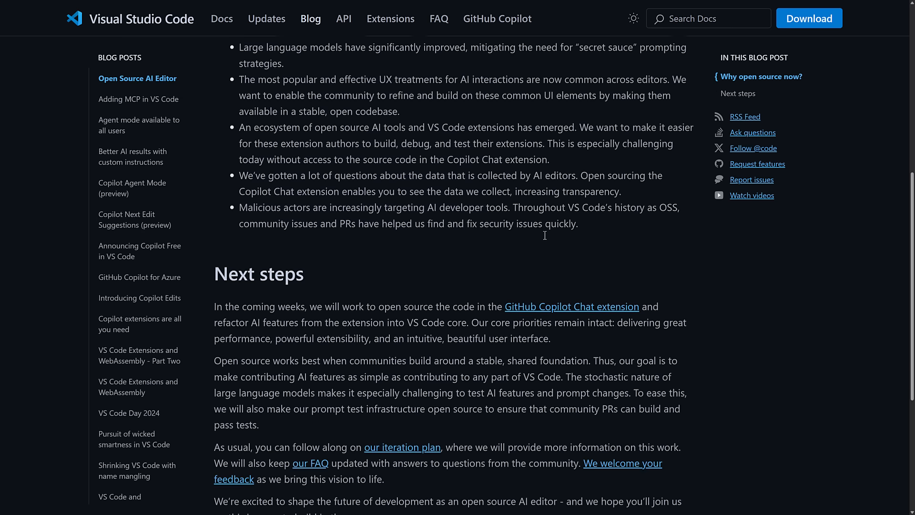
{"action": "scroll", "scroll_direction": "down", "scroll_amount": 3}
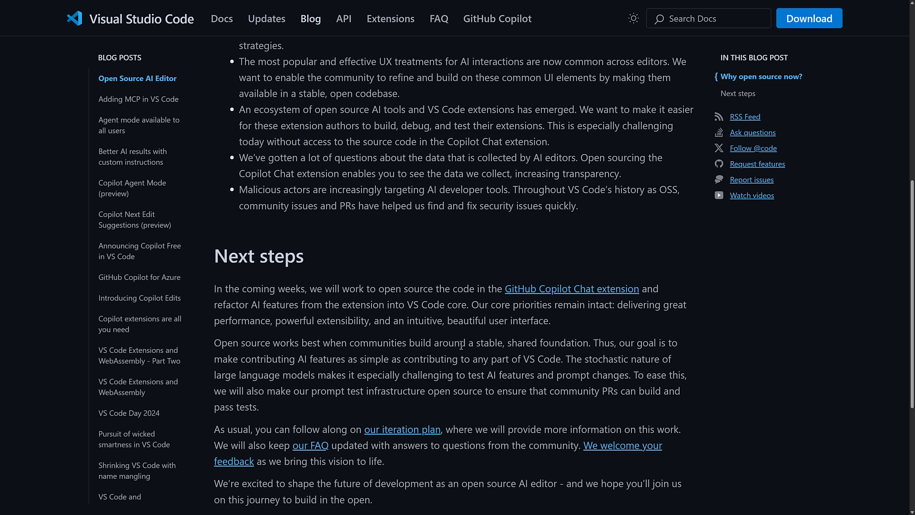
{"action": "mouse_move", "coordinate": [547, 223]}
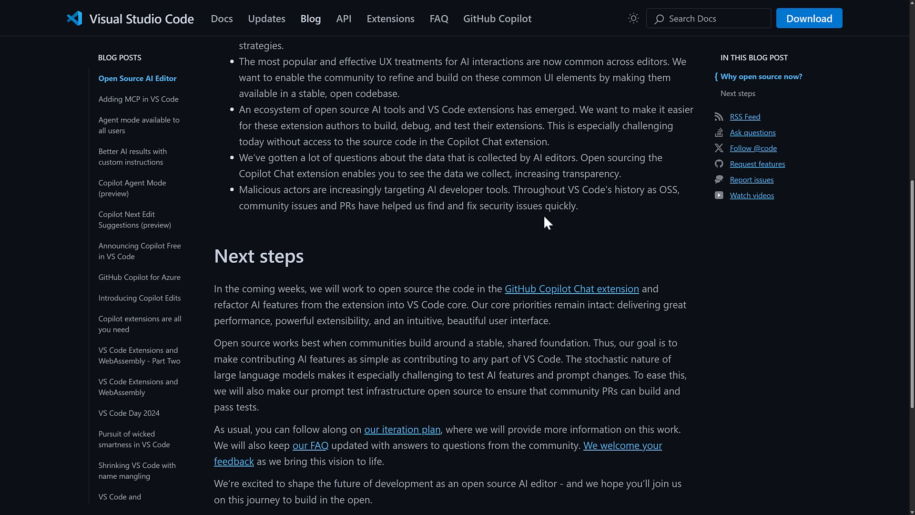
{"action": "mouse_move", "coordinate": [599, 212]}
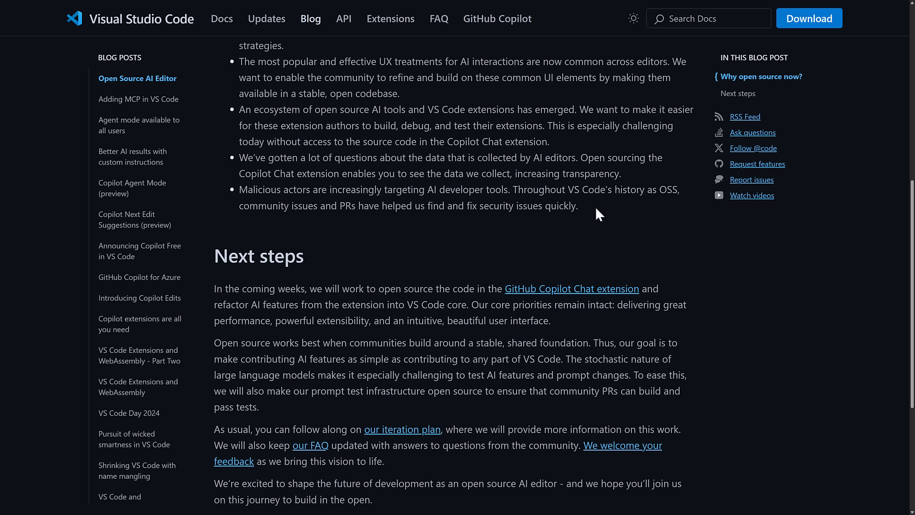
{"action": "mouse_move", "coordinate": [206, 212]}
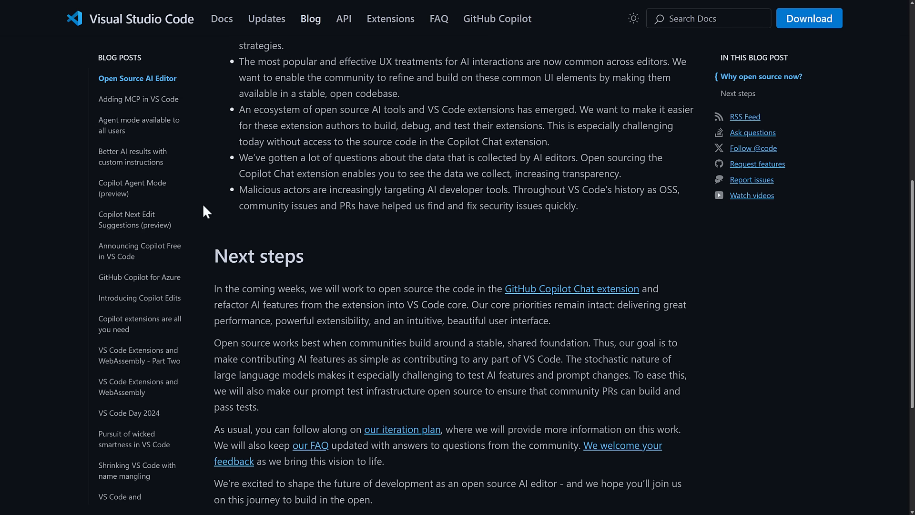
{"action": "scroll", "scroll_direction": "down", "scroll_amount": 3}
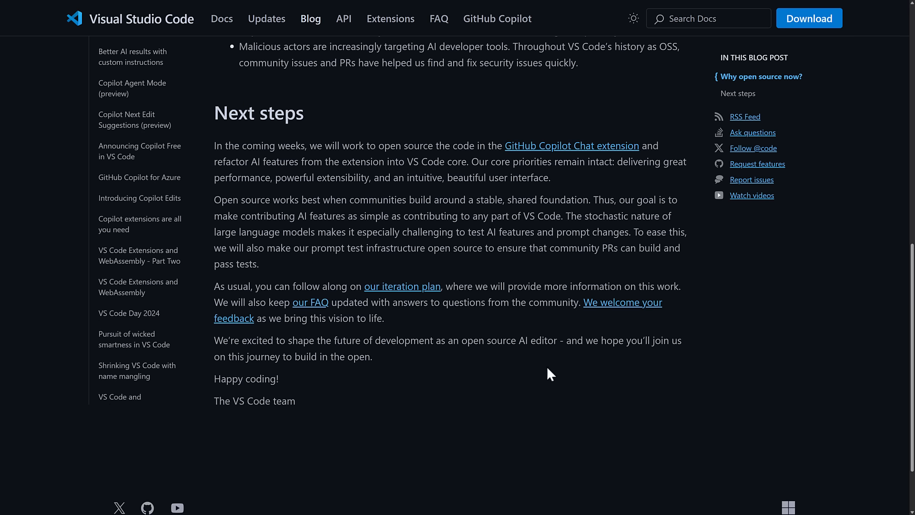
{"action": "mouse_move", "coordinate": [542, 389]}
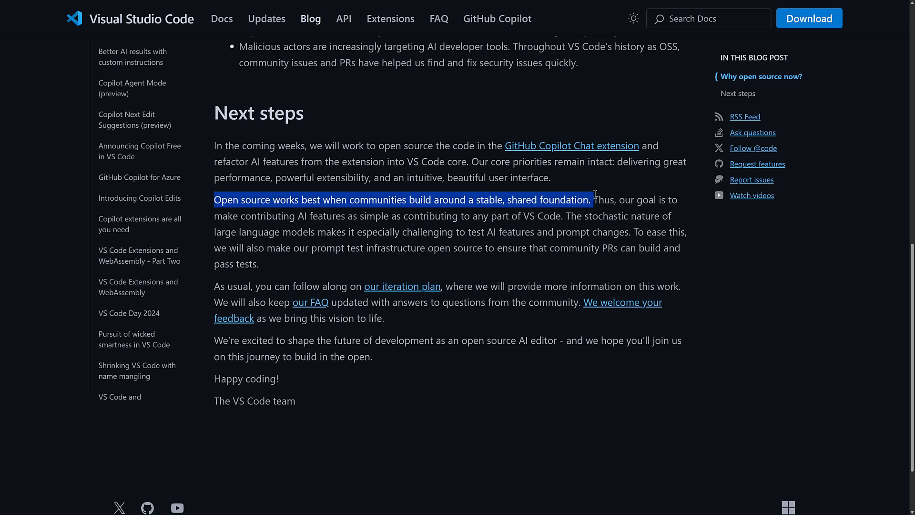
{"action": "mouse_move", "coordinate": [596, 201]}
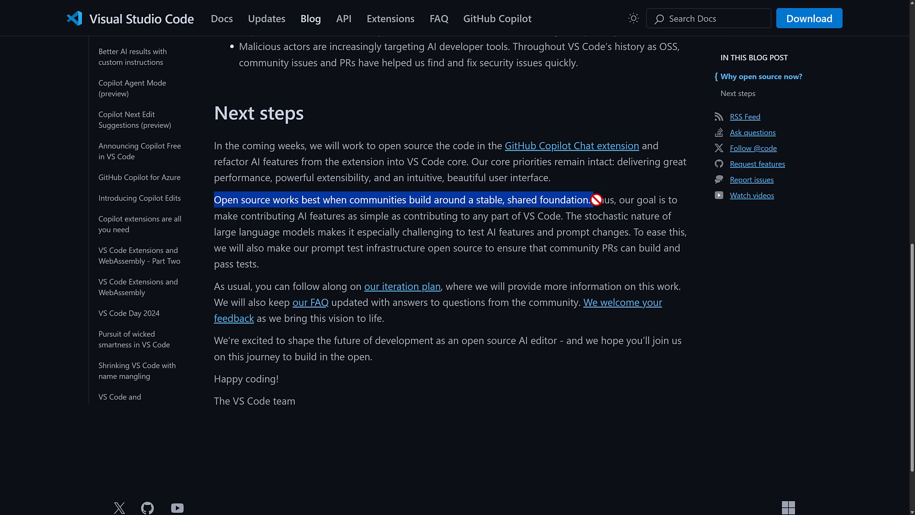
{"action": "left_click", "coordinate": [420, 214]}
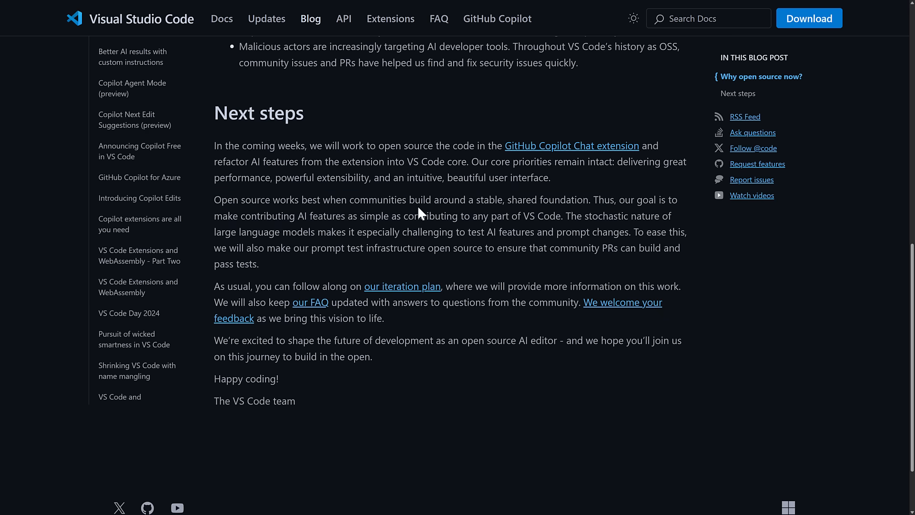
{"action": "mouse_move", "coordinate": [509, 244]}
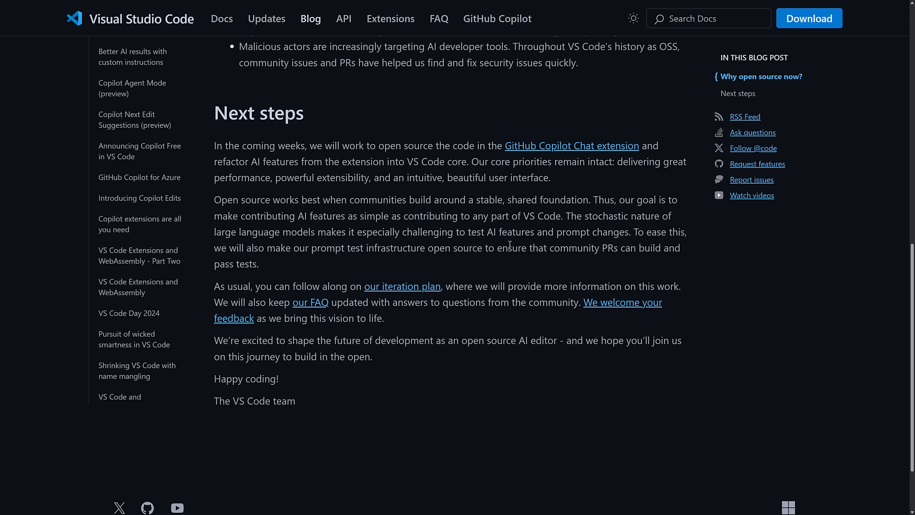
{"action": "mouse_move", "coordinate": [303, 269]}
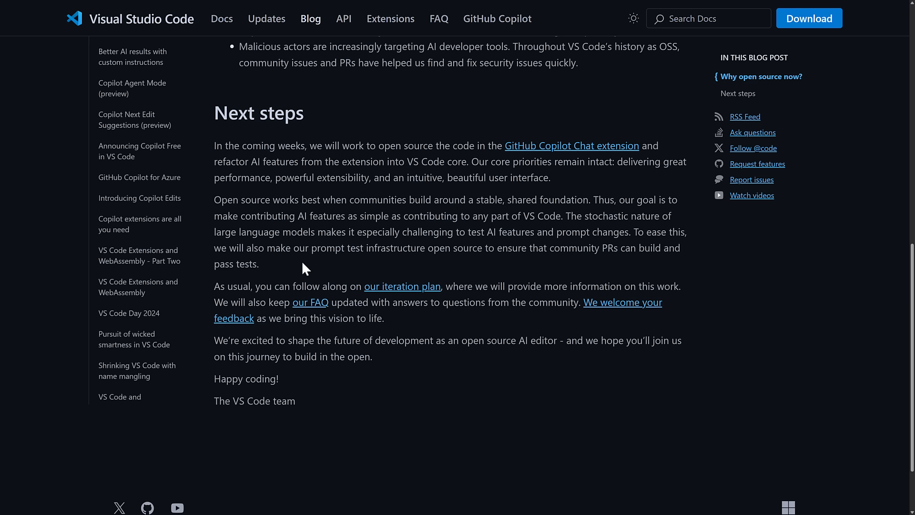
{"action": "scroll", "scroll_direction": "down", "scroll_amount": 3}
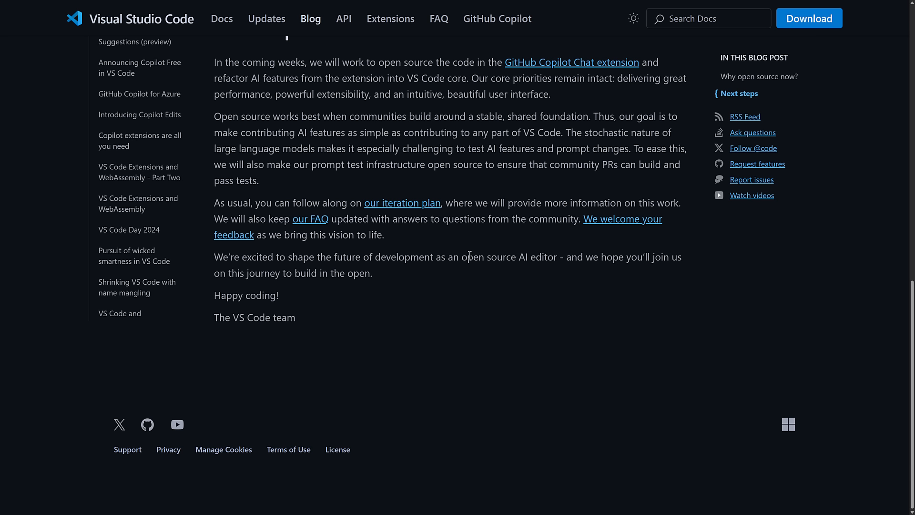
{"action": "scroll", "scroll_direction": "up", "scroll_amount": 3}
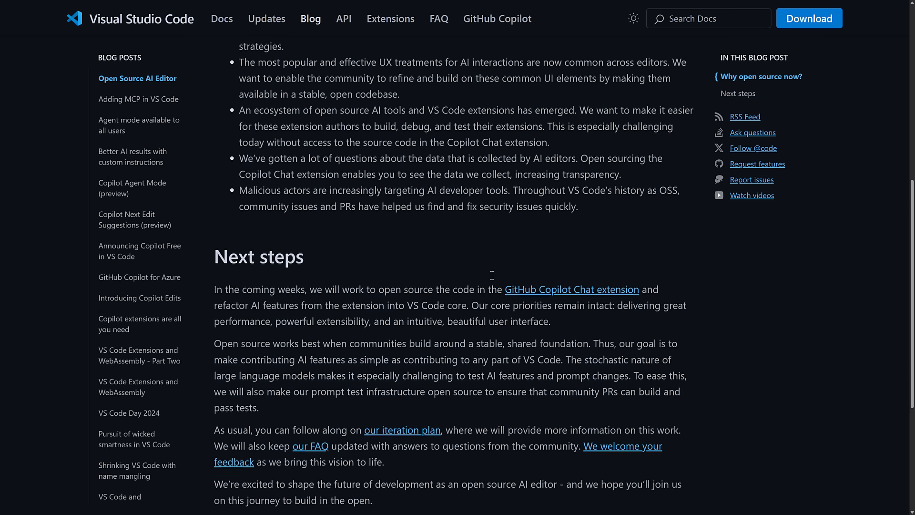
{"action": "scroll", "scroll_direction": "up", "scroll_amount": 3}
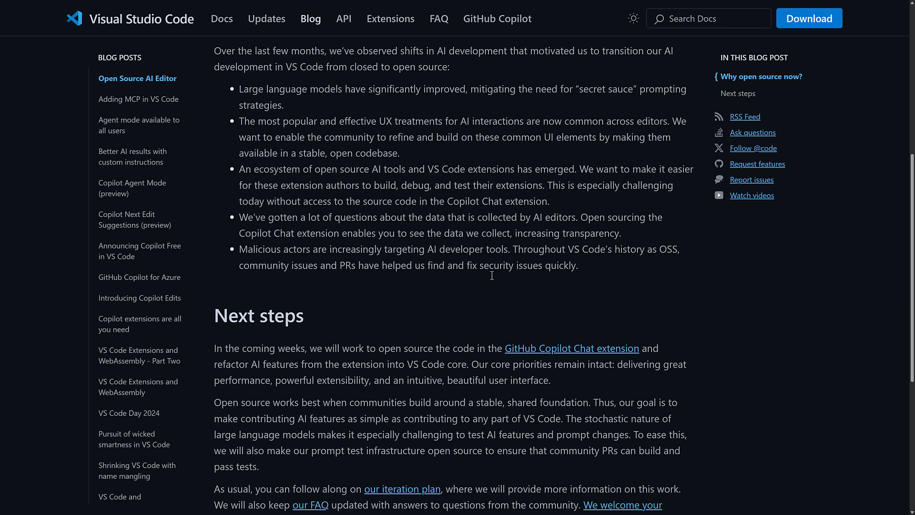
{"action": "mouse_move", "coordinate": [516, 321]}
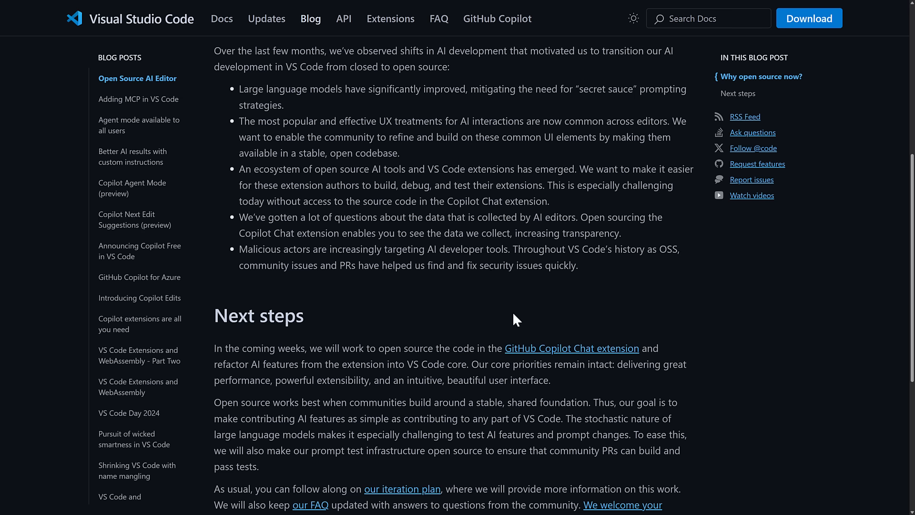
{"action": "scroll", "scroll_direction": "up", "scroll_amount": 3}
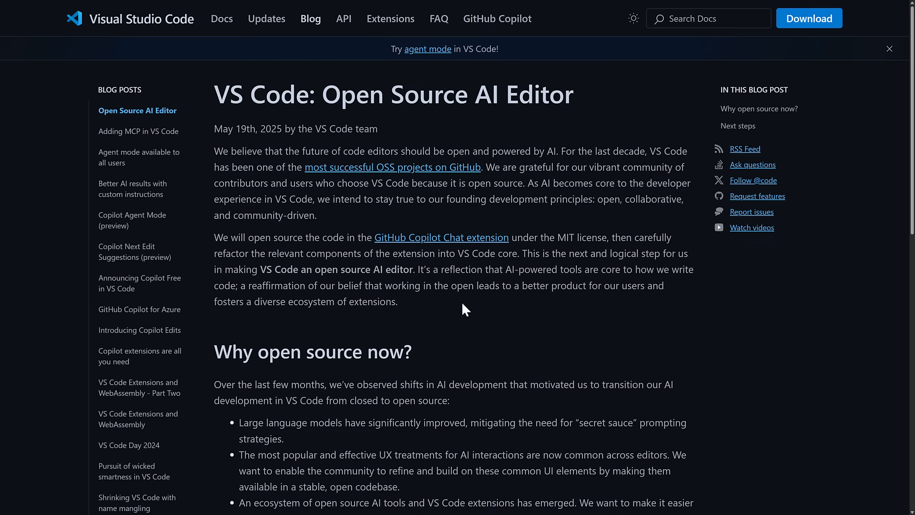
{"action": "left_click", "coordinate": [441, 237]}
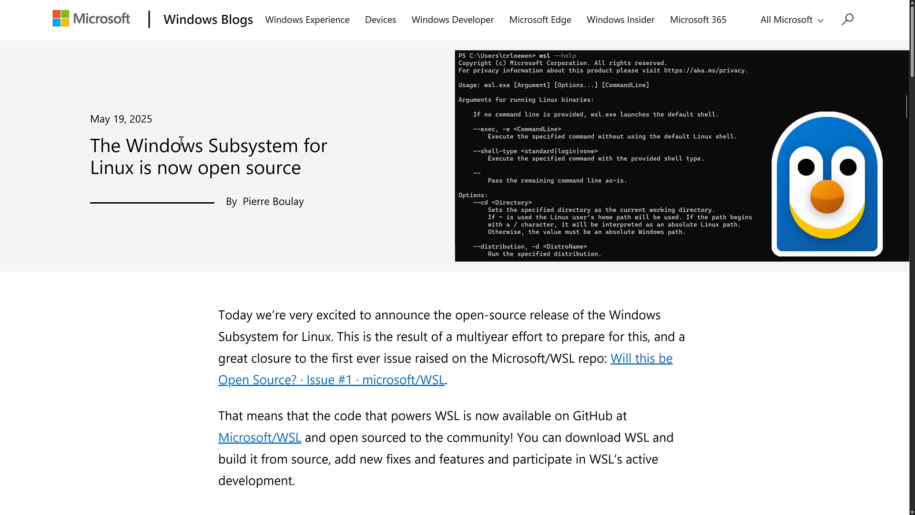
Scroll up to the opening of the Windows Blogs WSL open-source announcement
{"action": "scroll", "scroll_direction": "up", "scroll_amount": 3}
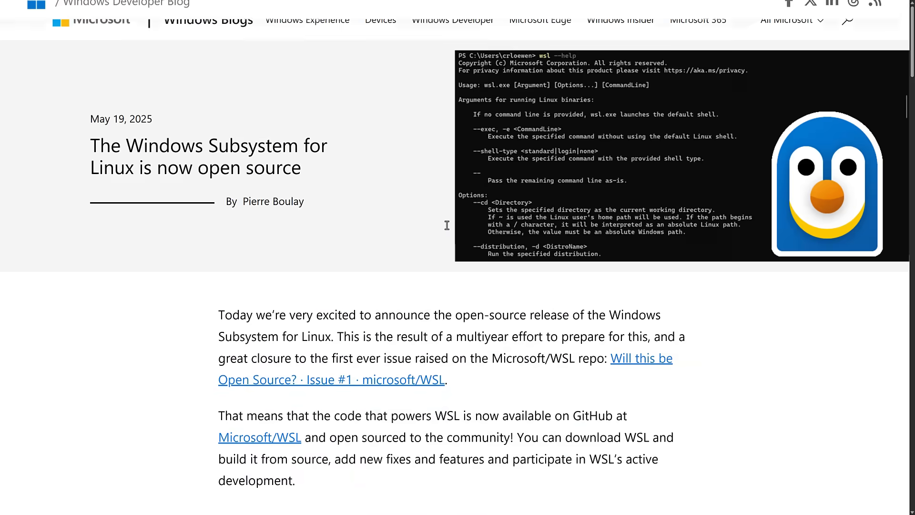